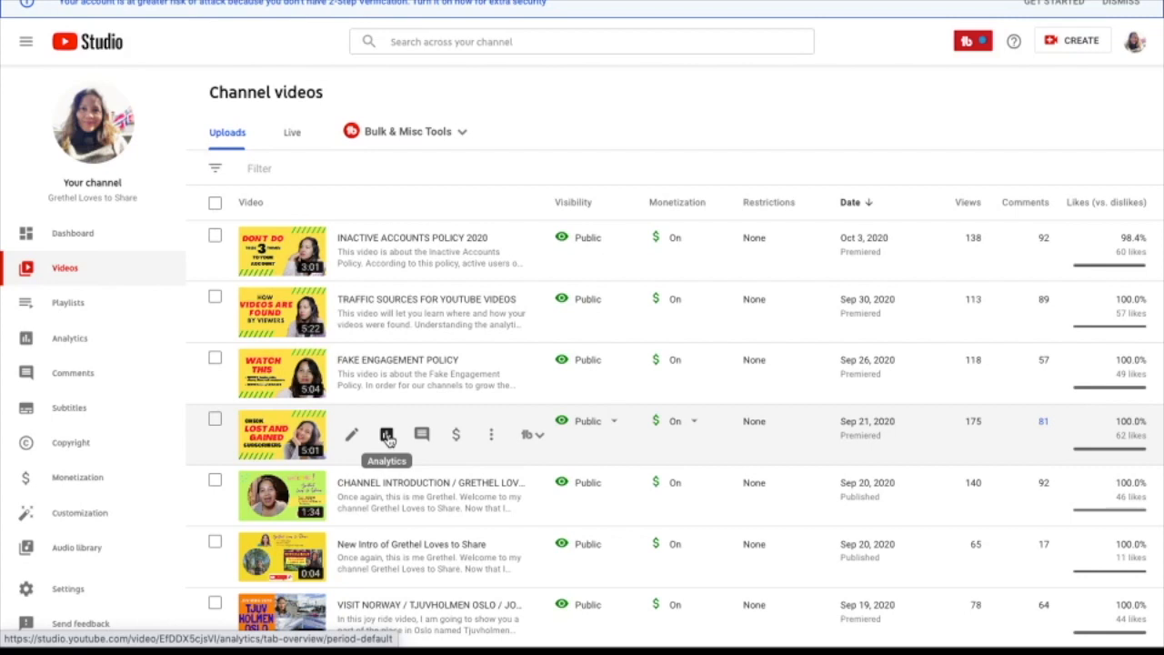
Show the Check Lost and Gained Subscribers video's Engagement analytics down to the Audience retention card.
{"action": "left_click", "coordinate": [386, 434]}
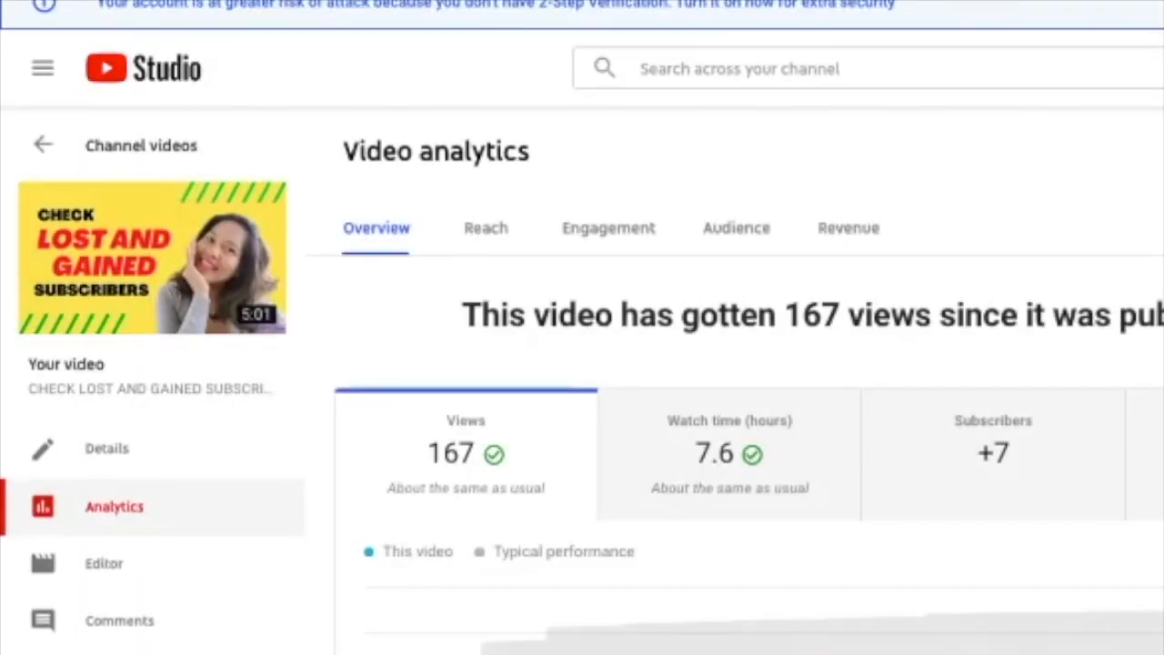
{"action": "mouse_move", "coordinate": [607, 241]}
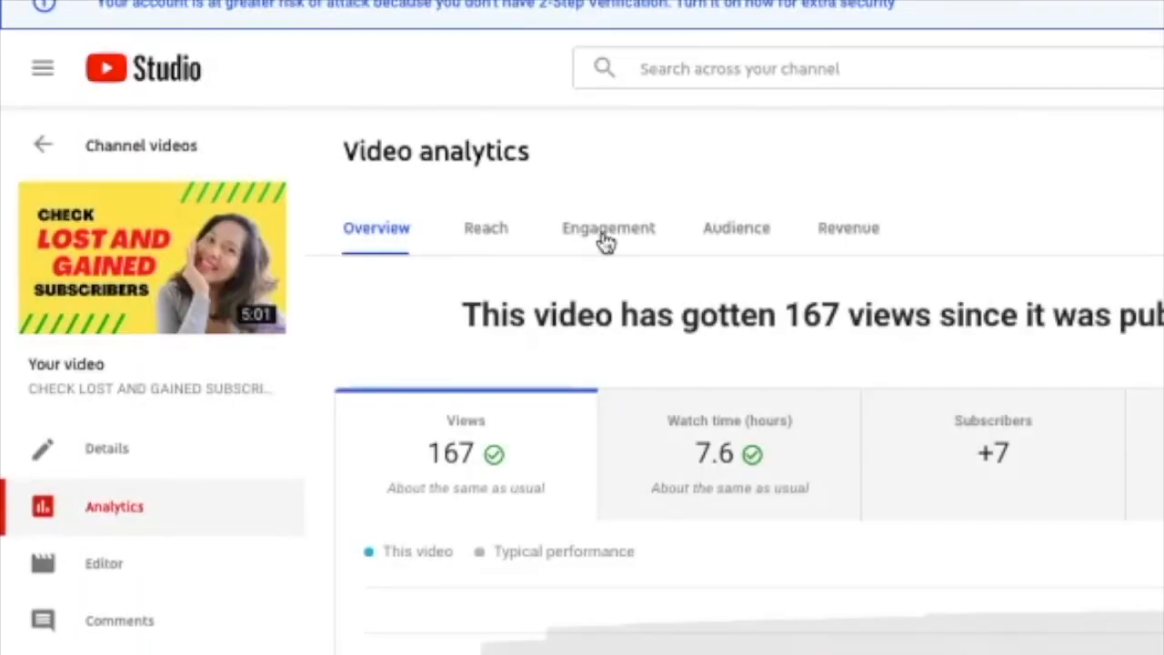
{"action": "left_click", "coordinate": [608, 227]}
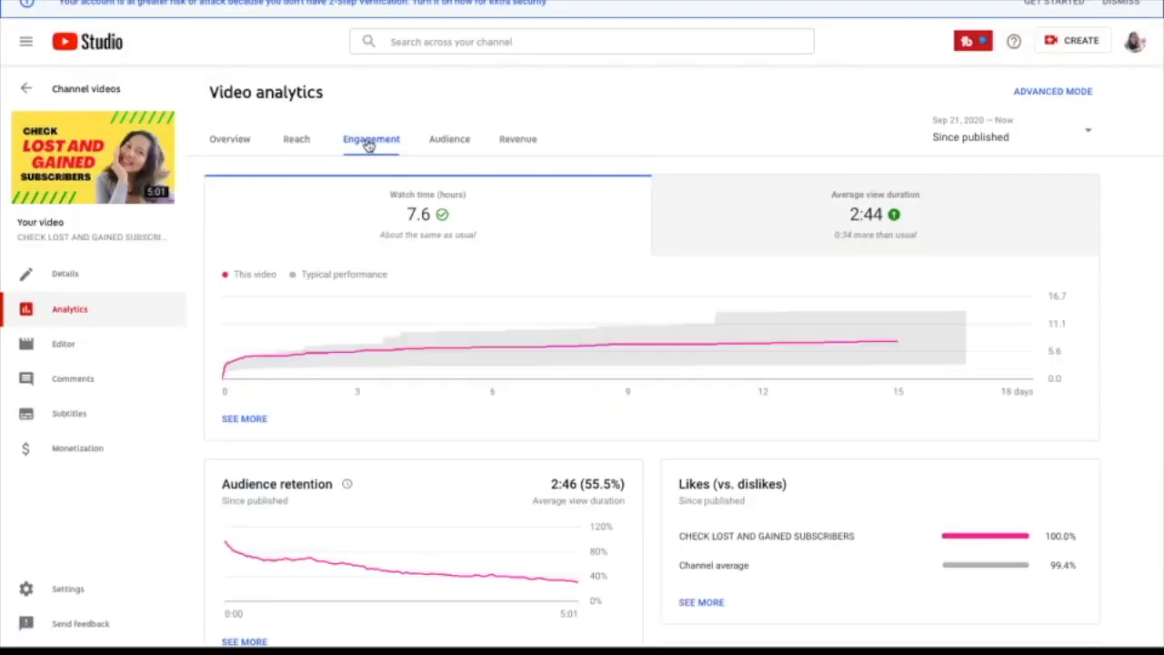
{"action": "scroll", "scroll_direction": "down", "scroll_amount": 3}
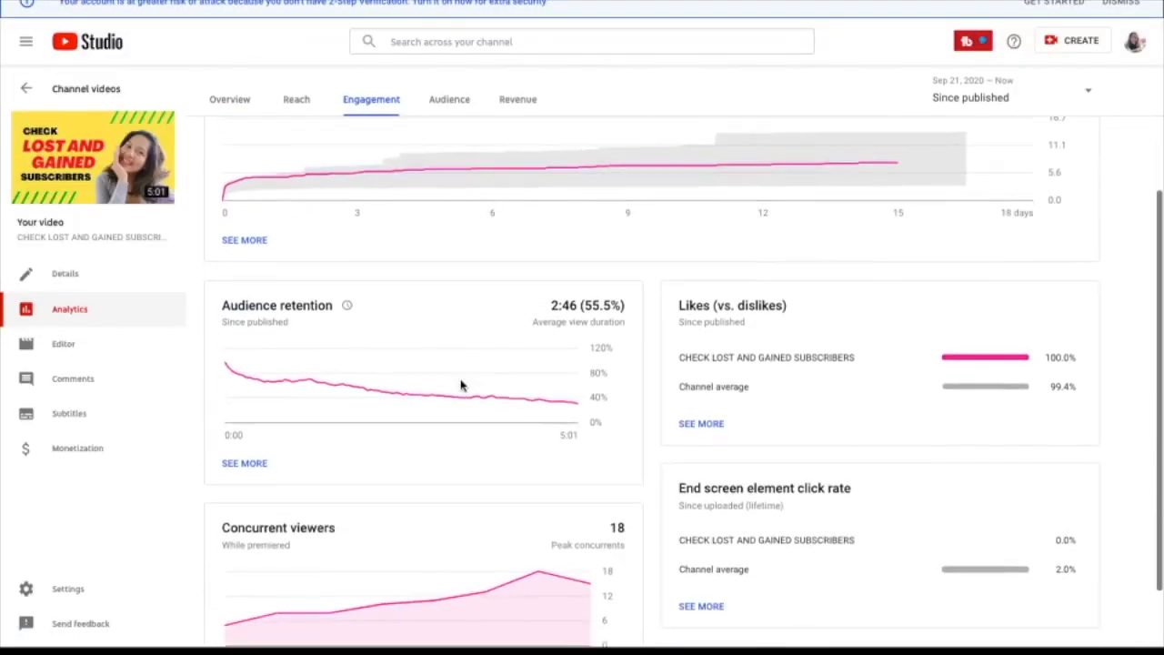
{"action": "scroll", "scroll_direction": "down", "scroll_amount": 3}
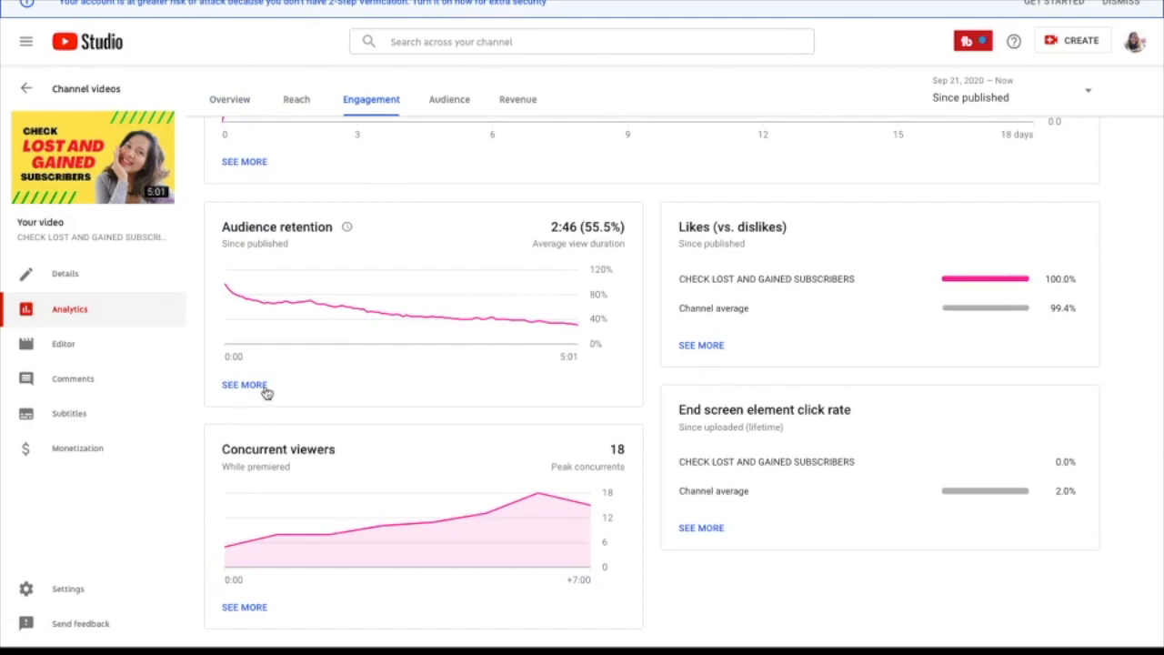
{"action": "mouse_move", "coordinate": [180, 343]}
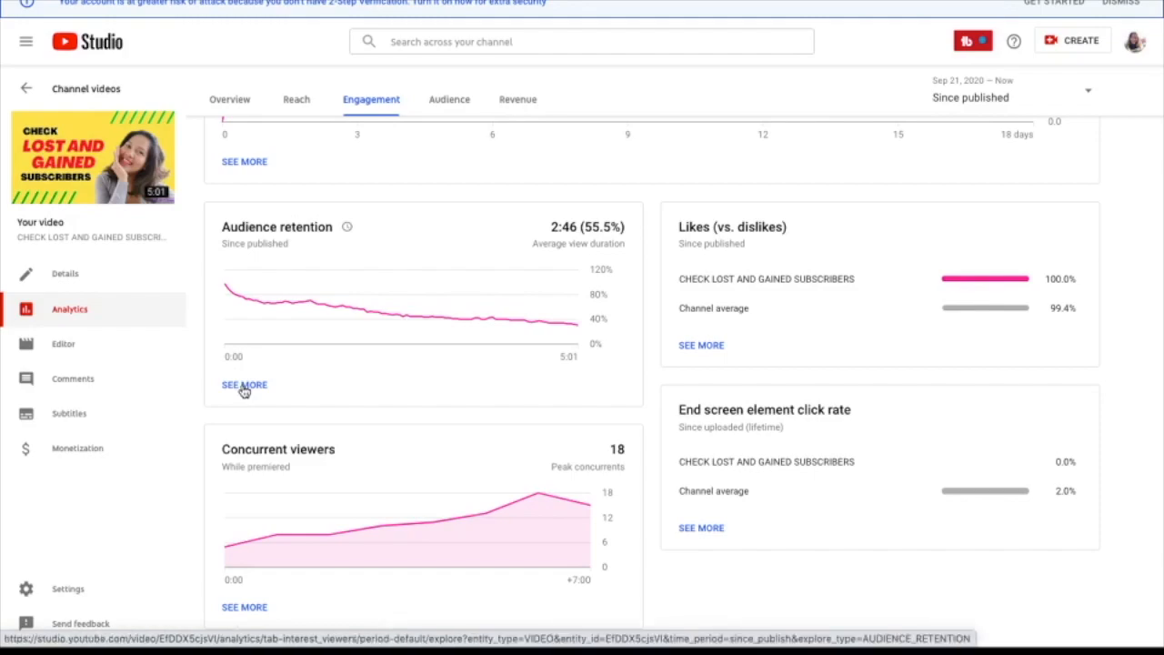
{"action": "left_click", "coordinate": [244, 385]}
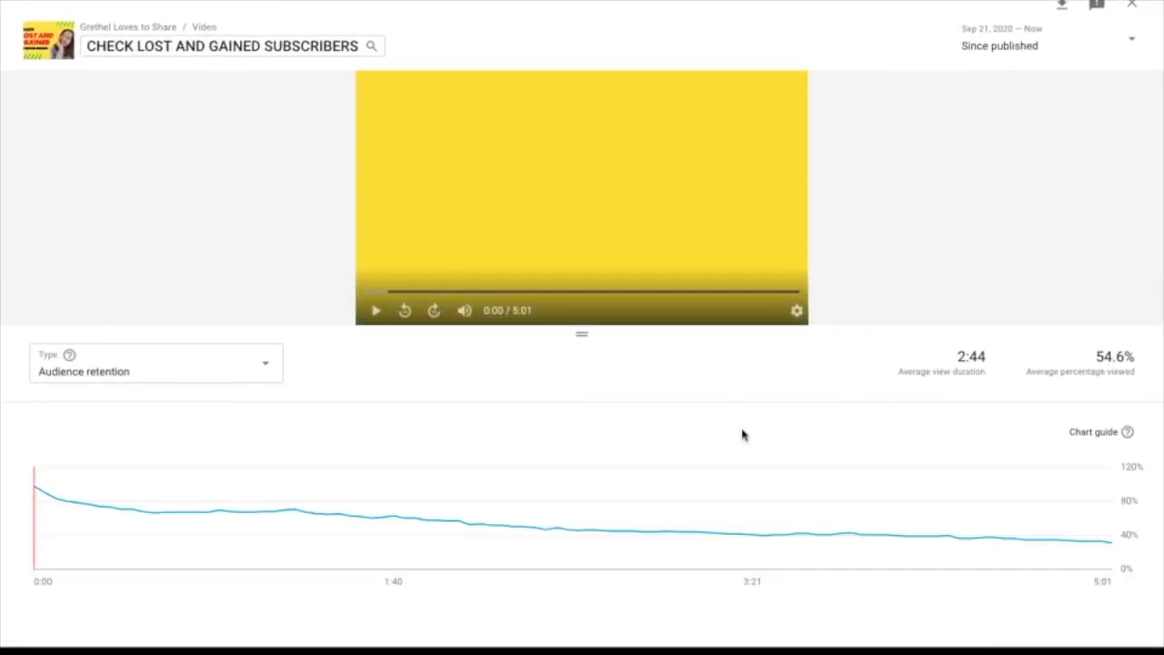
{"action": "mouse_move", "coordinate": [744, 351]}
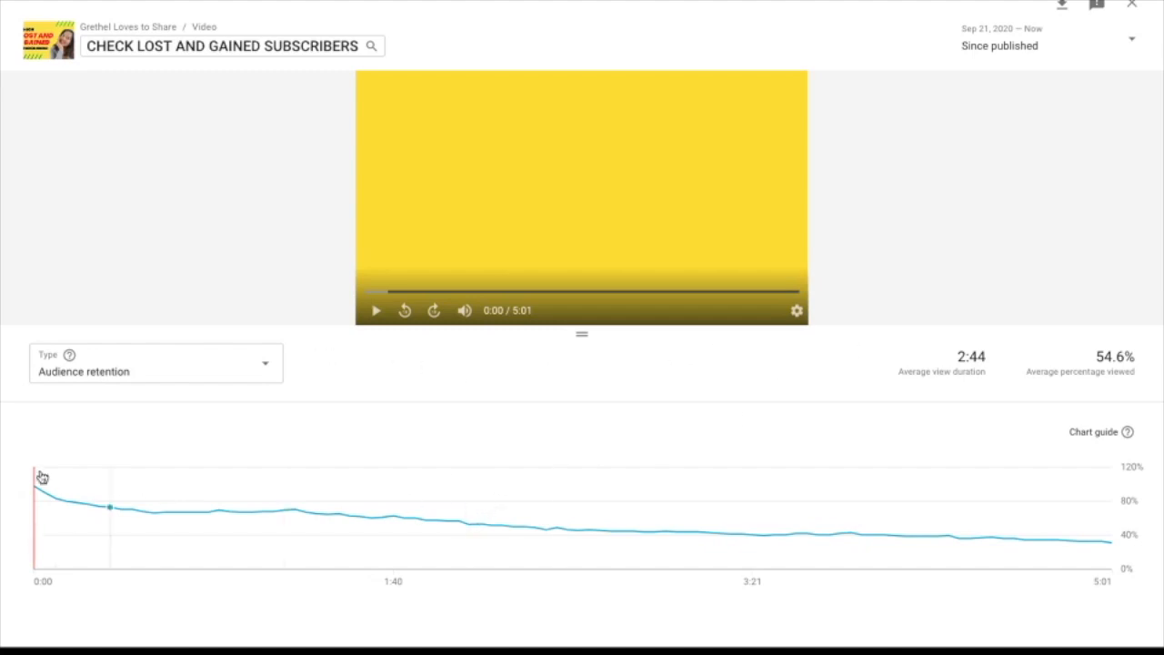
{"action": "mouse_move", "coordinate": [849, 532]}
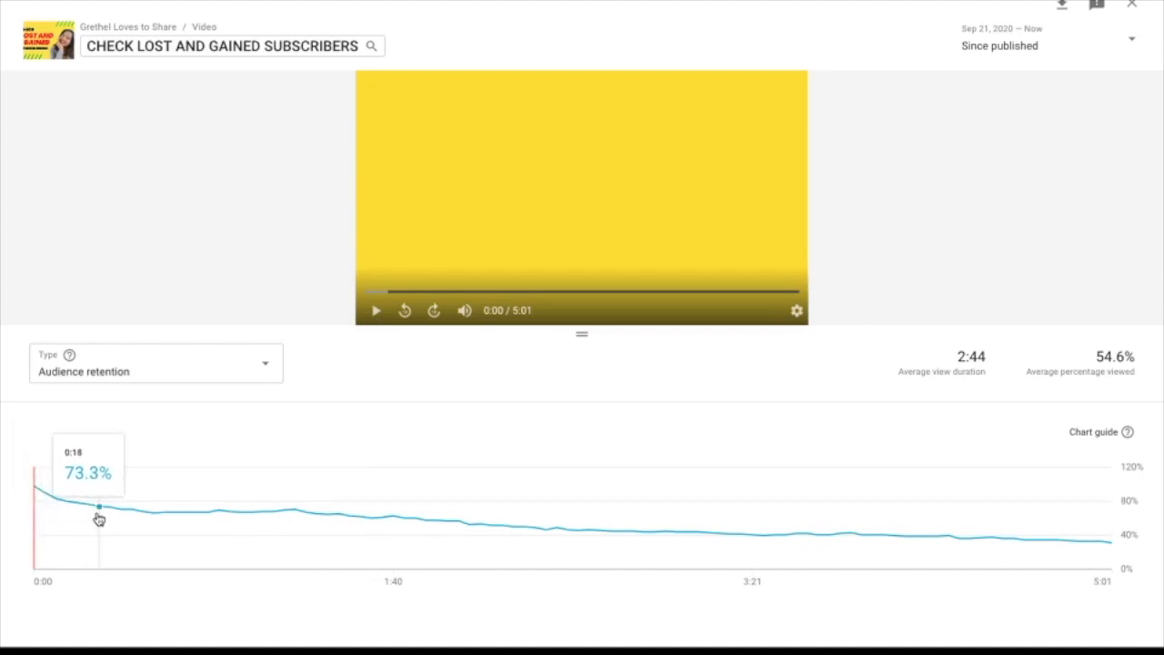
{"action": "mouse_move", "coordinate": [200, 516]}
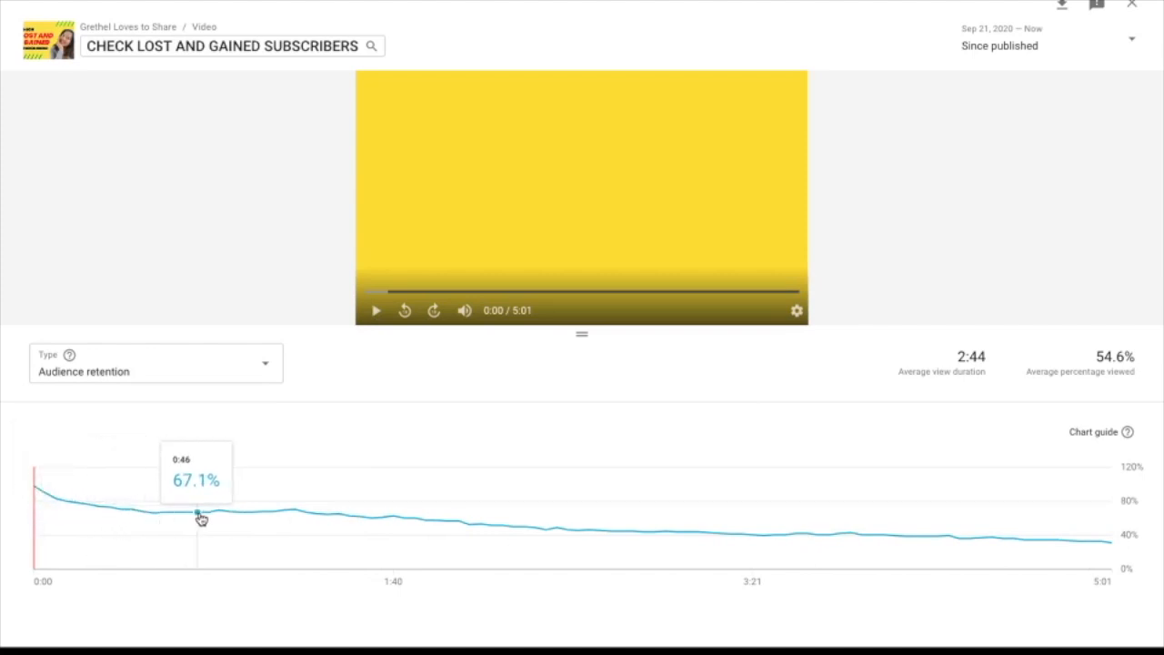
{"action": "mouse_move", "coordinate": [294, 515]}
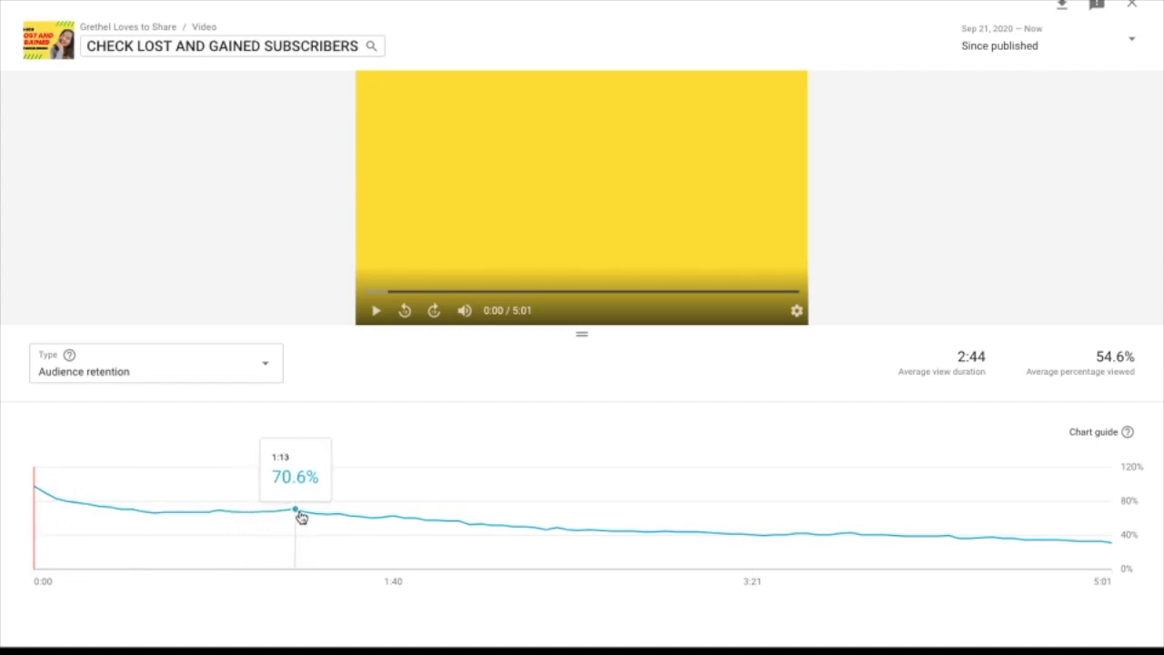
{"action": "mouse_move", "coordinate": [305, 516]}
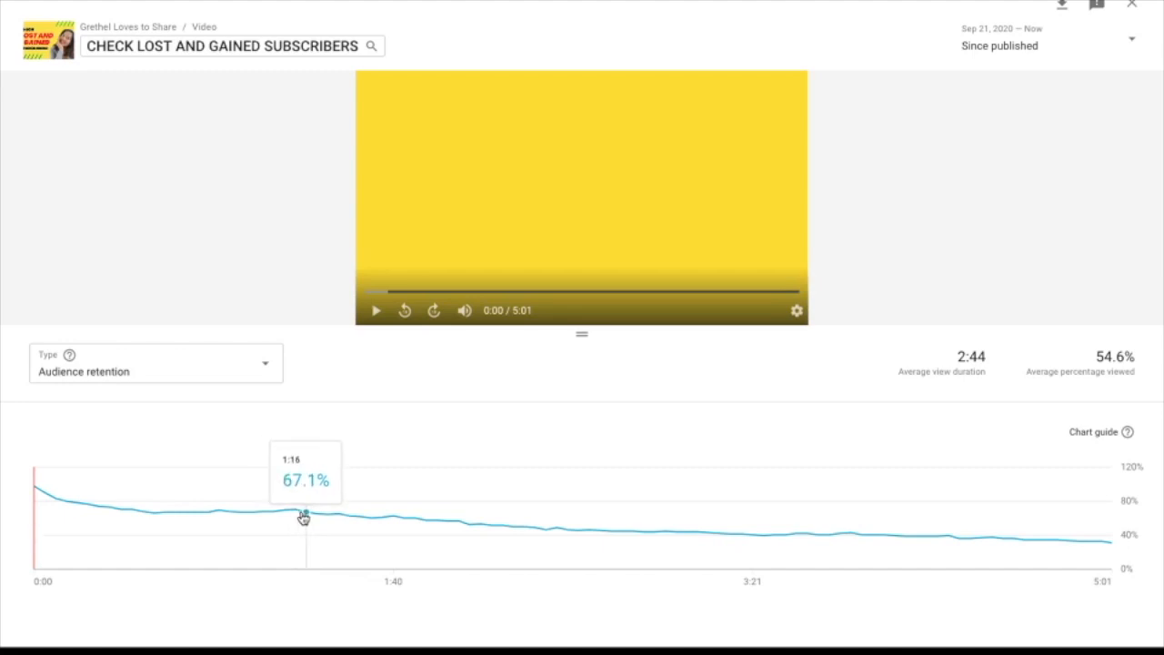
{"action": "mouse_move", "coordinate": [300, 517]}
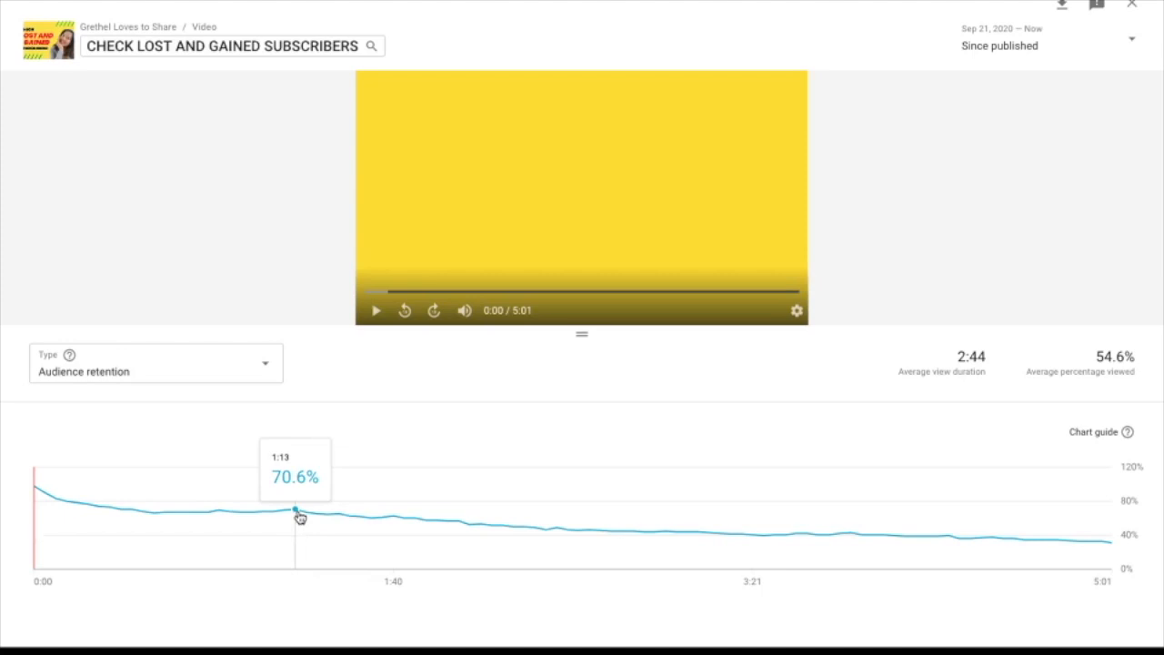
{"action": "mouse_move", "coordinate": [336, 519]}
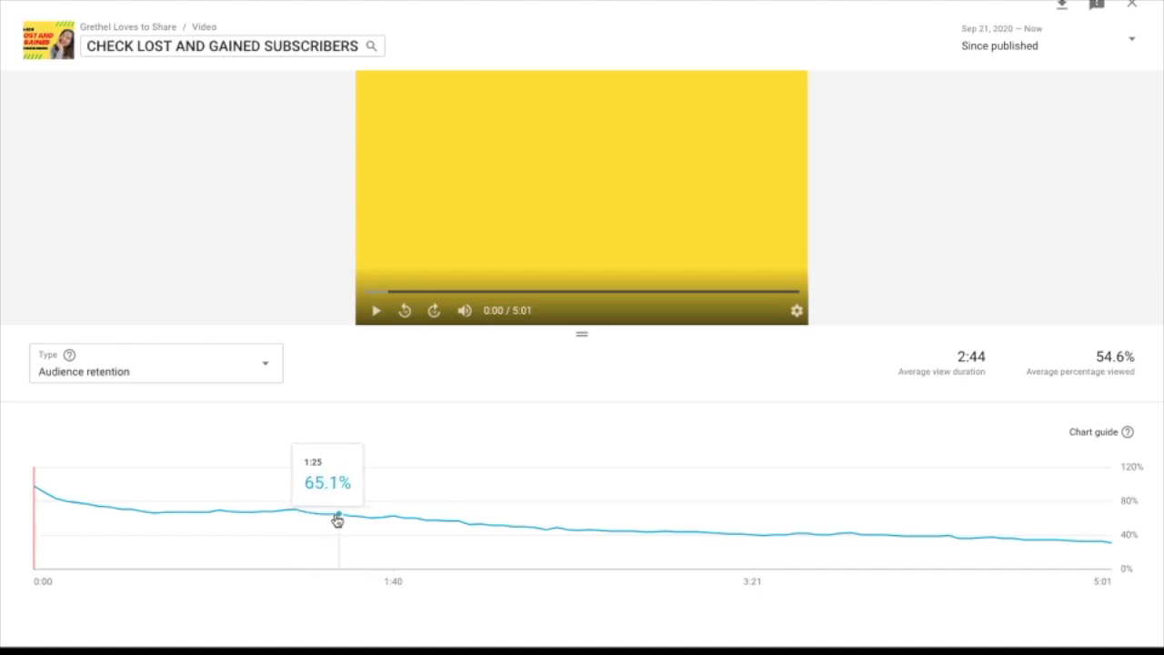
{"action": "mouse_move", "coordinate": [391, 521]}
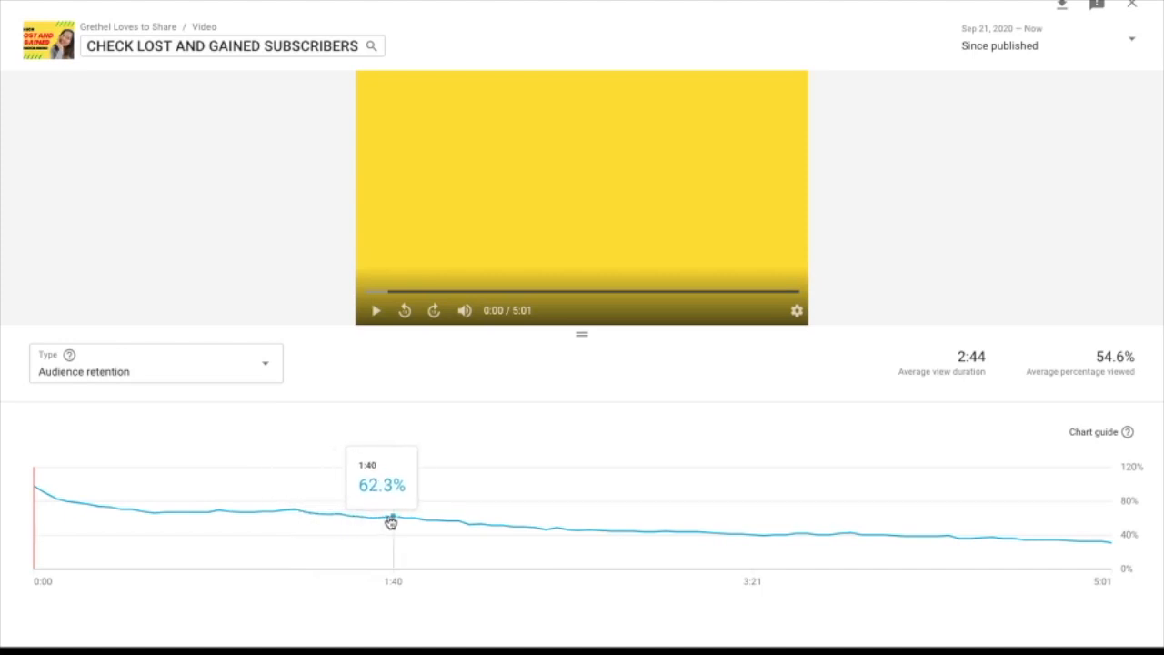
{"action": "mouse_move", "coordinate": [448, 527]}
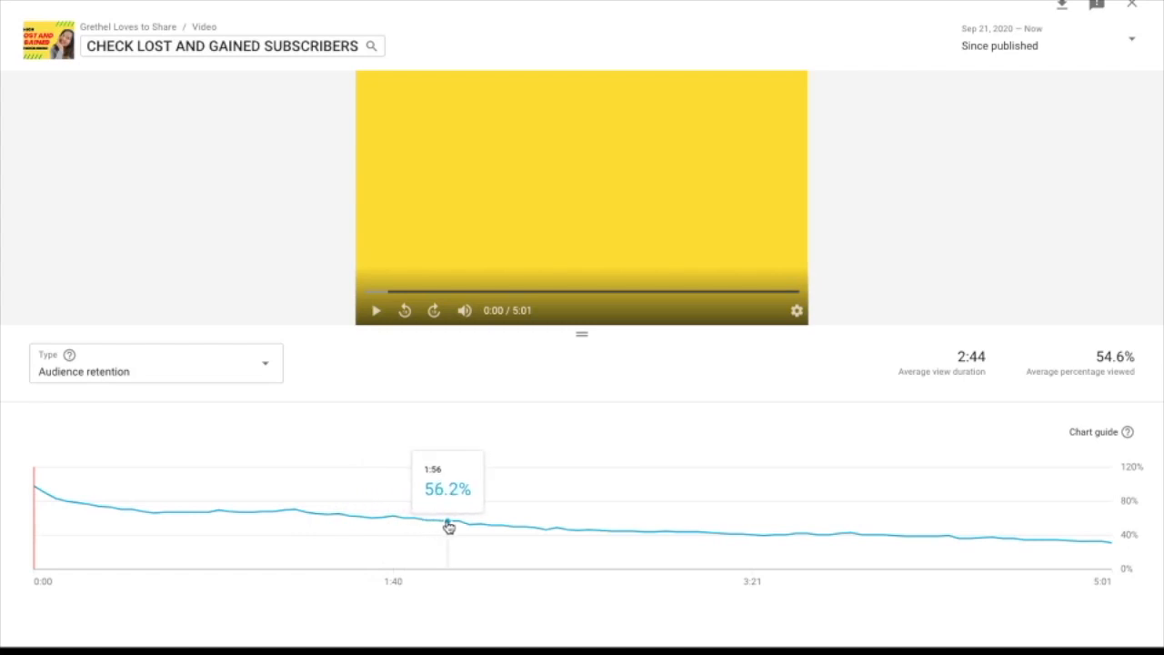
{"action": "mouse_move", "coordinate": [457, 527]}
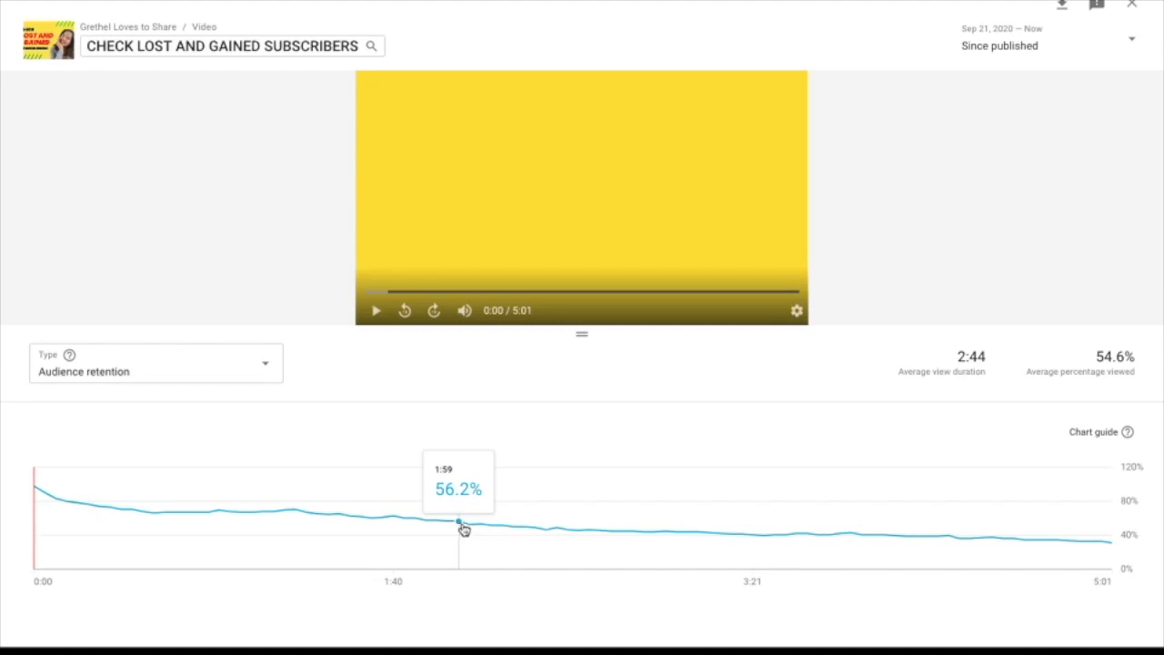
{"action": "mouse_move", "coordinate": [467, 530]}
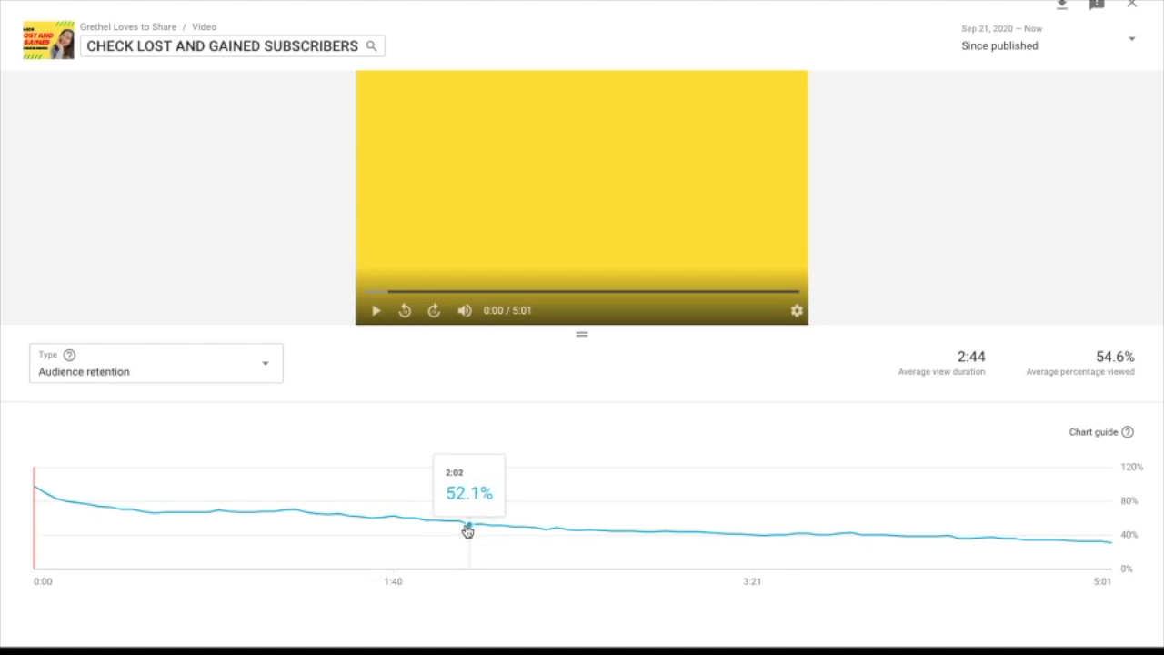
{"action": "mouse_move", "coordinate": [461, 528]}
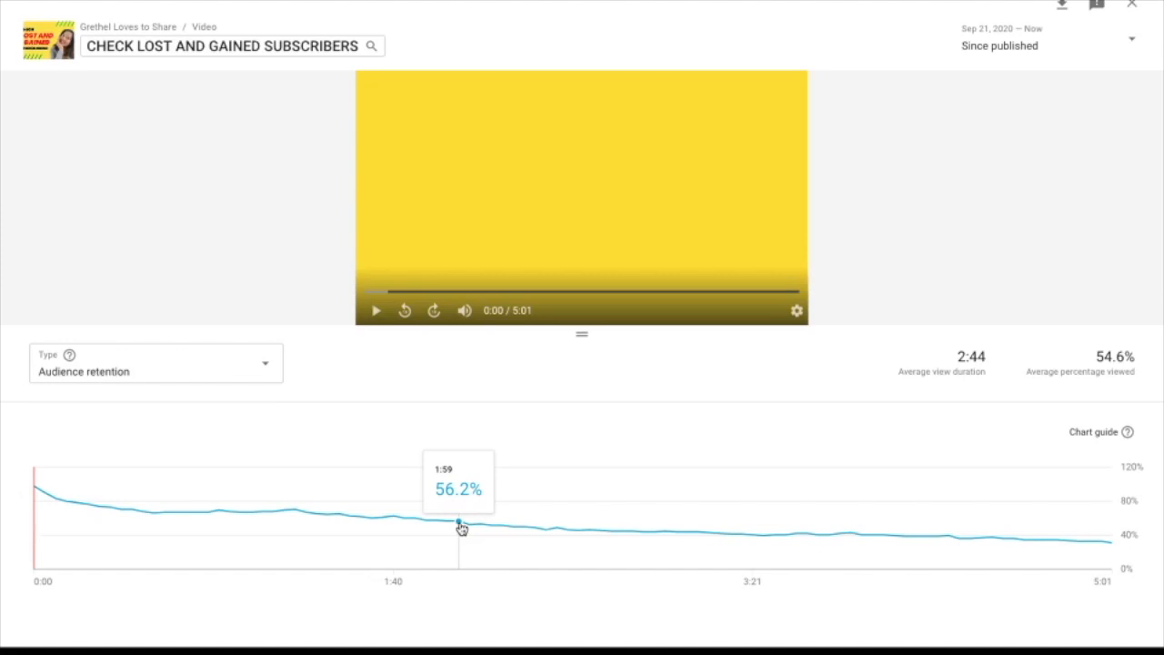
{"action": "mouse_move", "coordinate": [471, 530]}
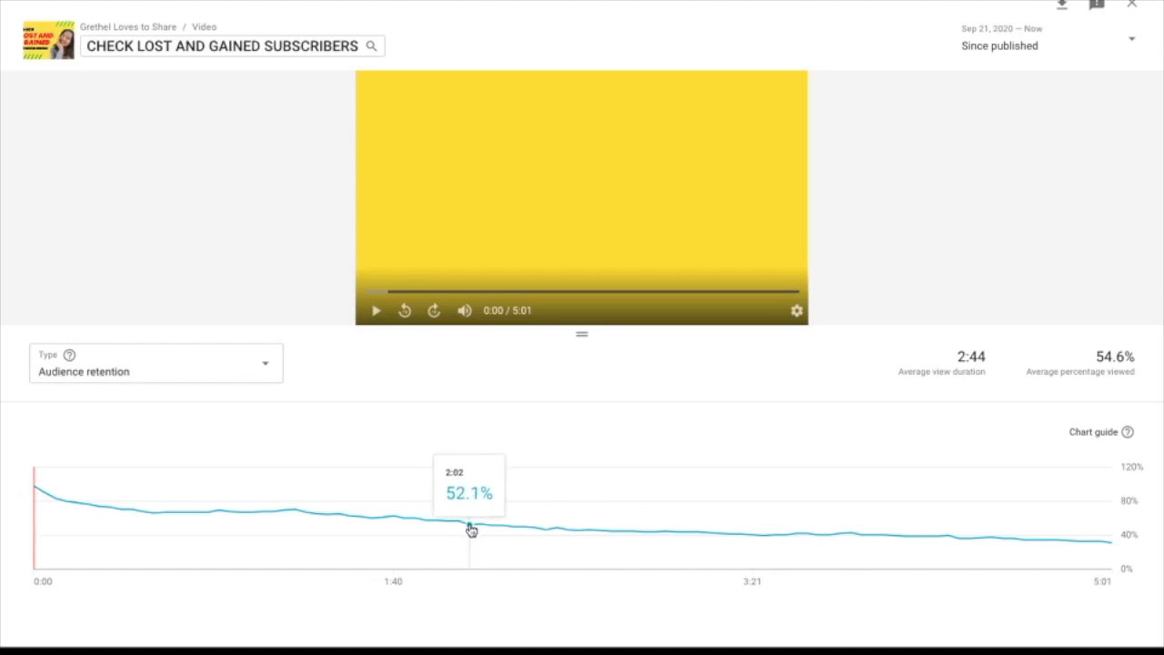
{"action": "mouse_move", "coordinate": [459, 527]}
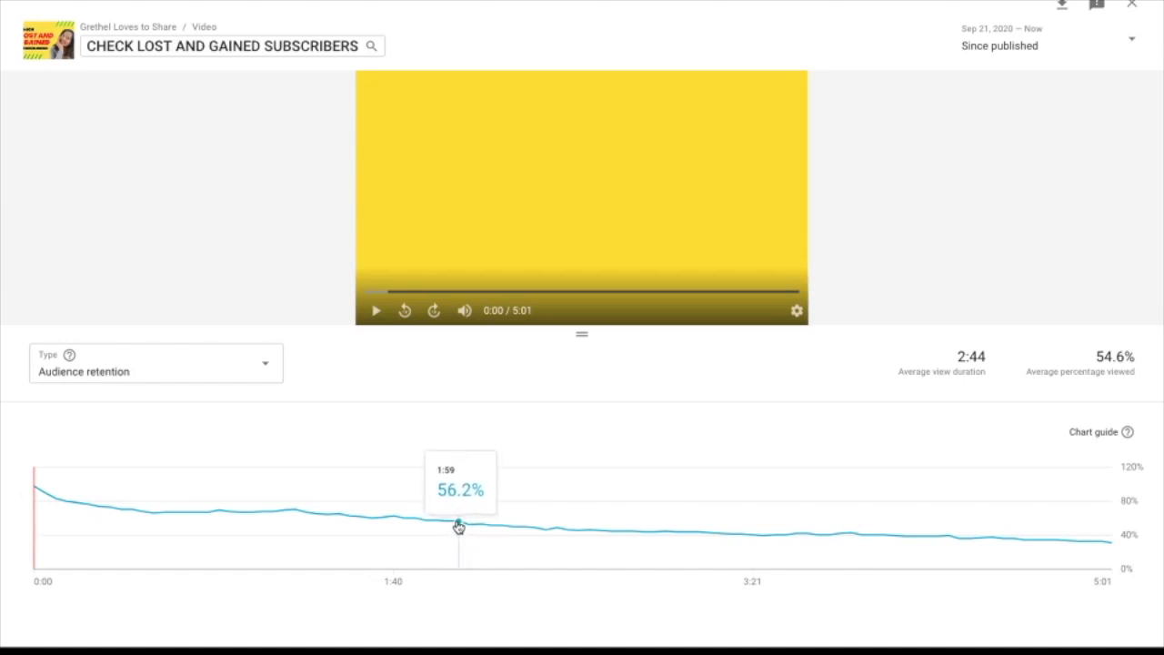
{"action": "mouse_move", "coordinate": [450, 523]}
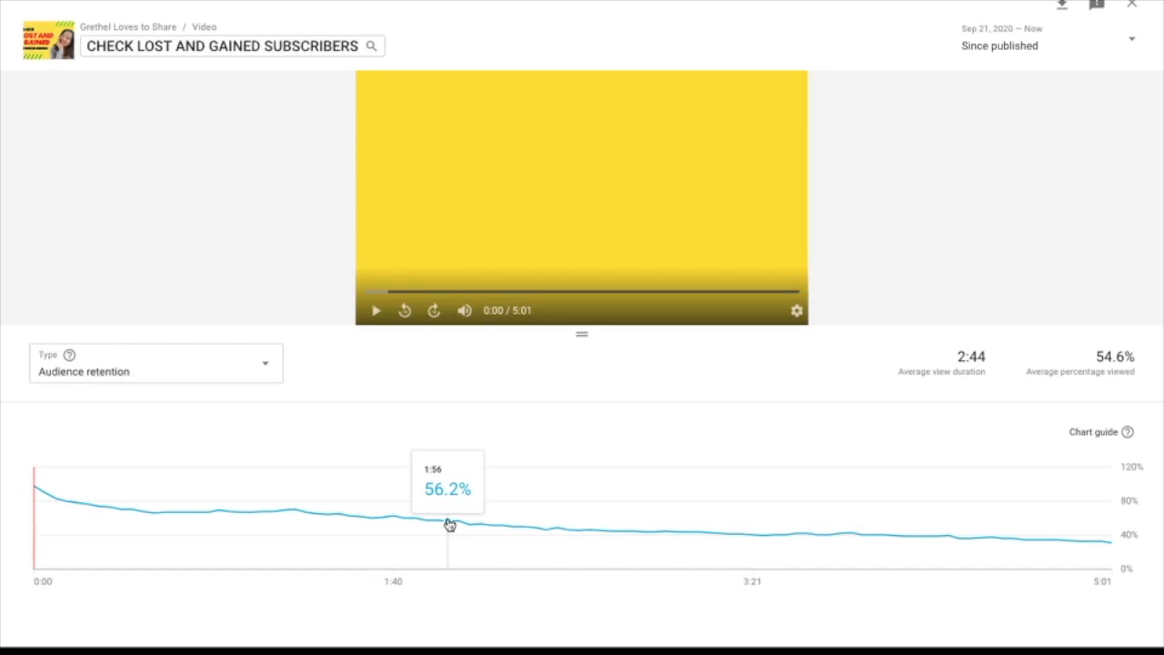
{"action": "mouse_move", "coordinate": [449, 525]}
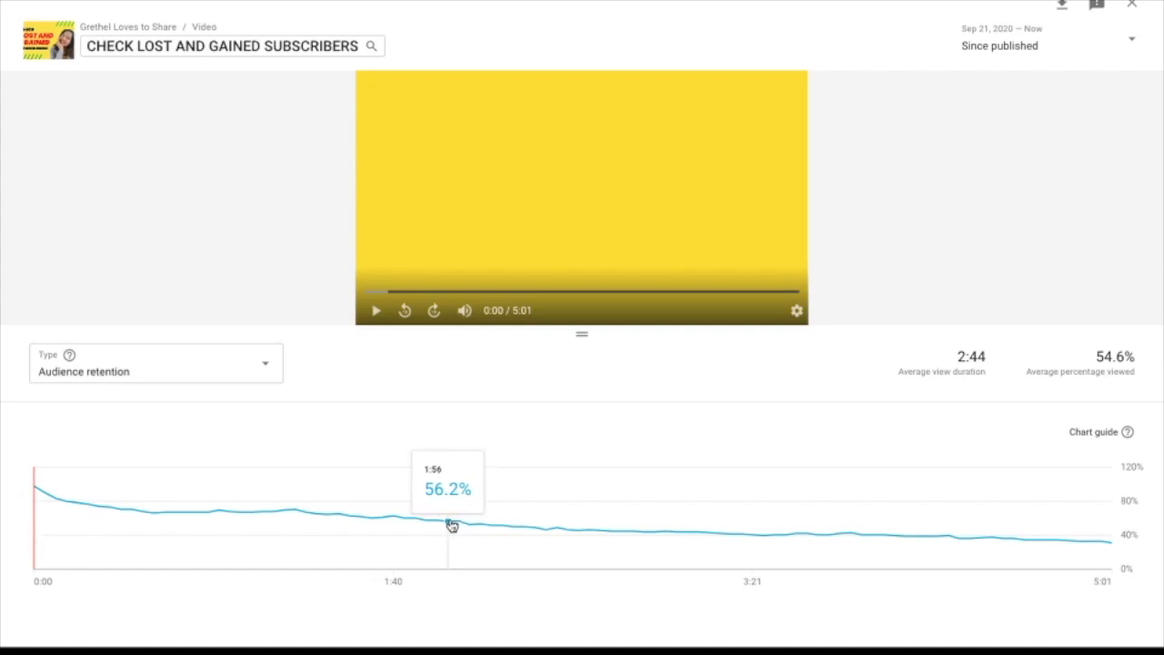
{"action": "mouse_move", "coordinate": [917, 240]}
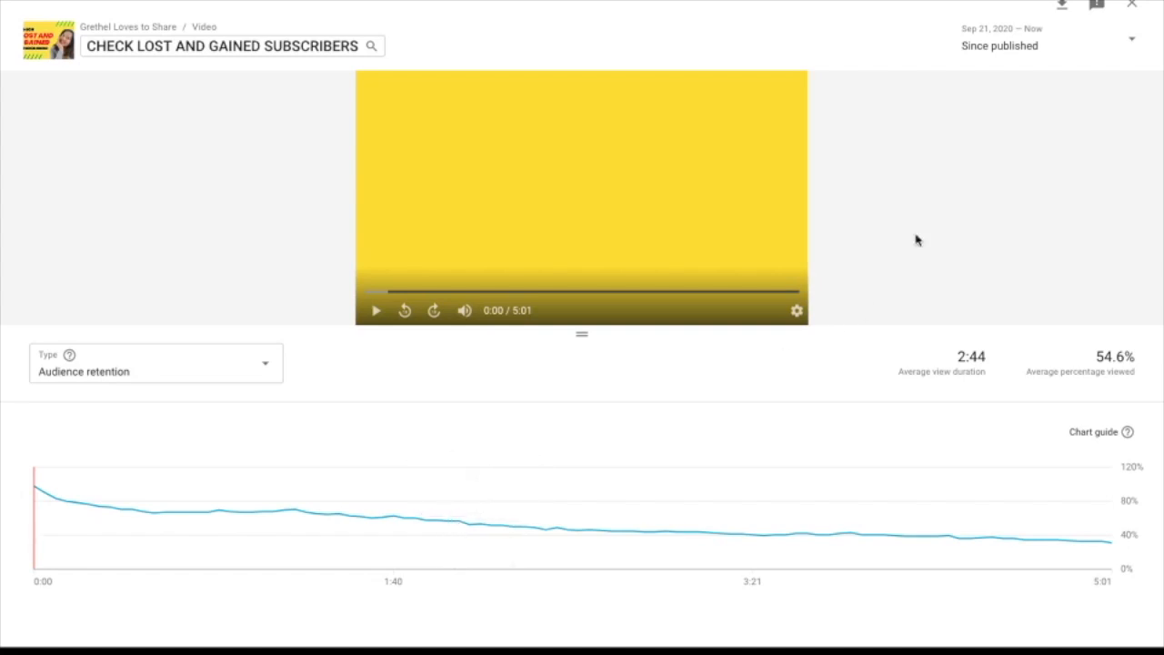
{"action": "mouse_move", "coordinate": [1132, 7]}
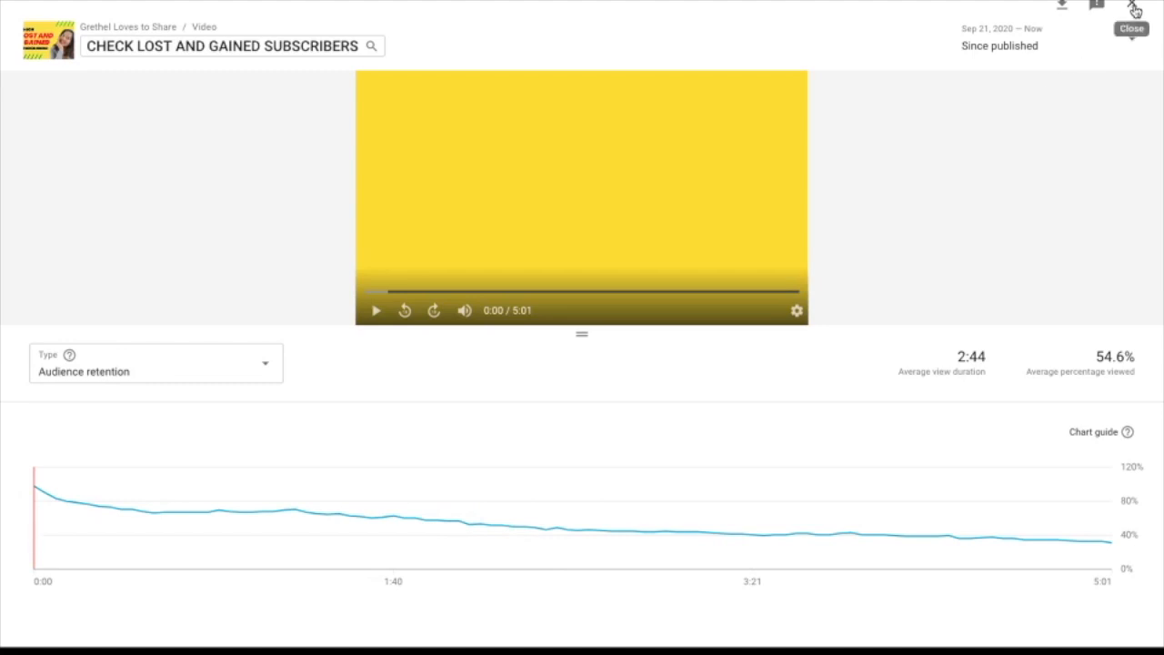
Close the audience retention report and go to the video's Details page.
{"action": "left_click", "coordinate": [1131, 28]}
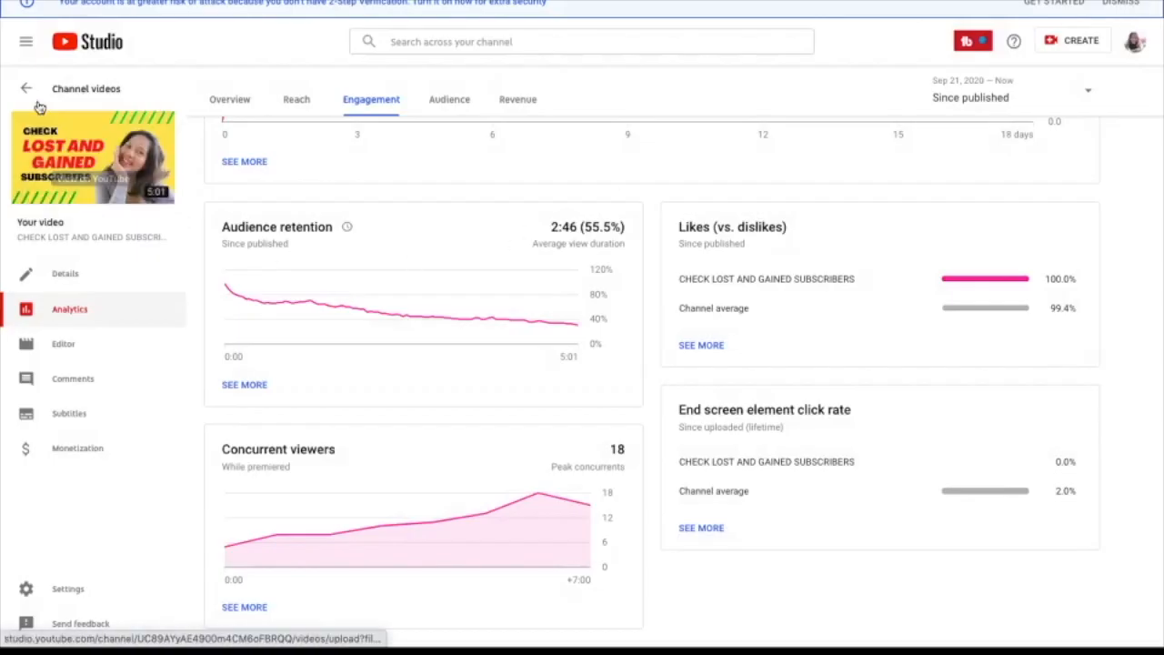
{"action": "left_click", "coordinate": [64, 273]}
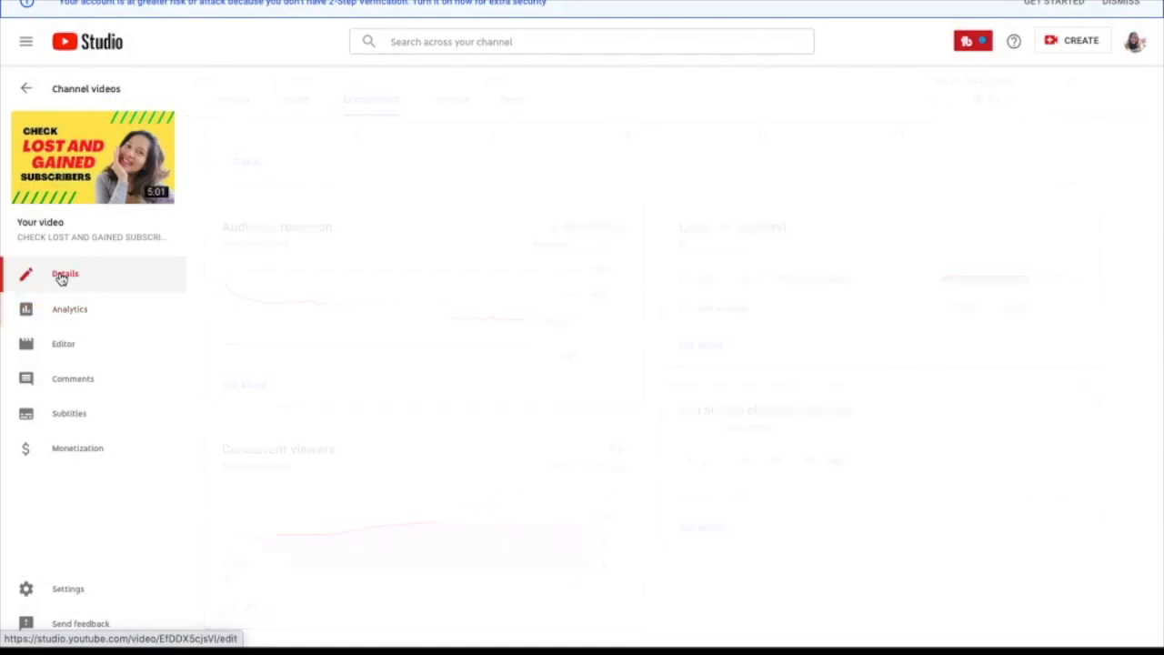
{"action": "left_click", "coordinate": [64, 274]}
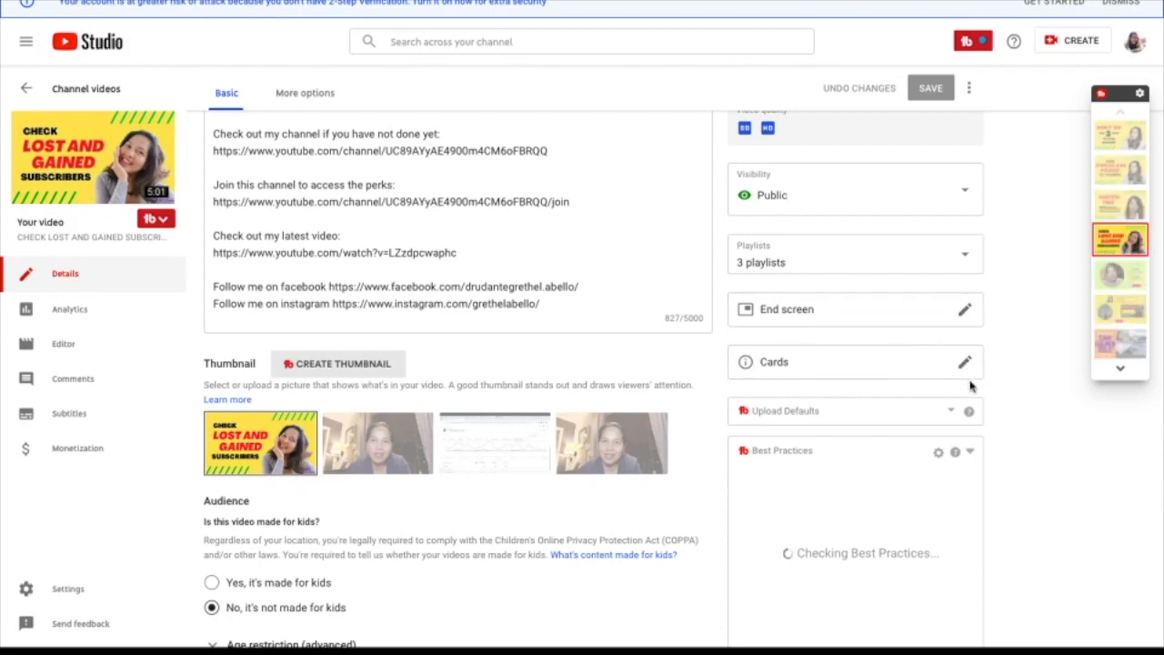
Open the Cards editor from the pencil beside Cards on the details page.
{"action": "left_click", "coordinate": [964, 361]}
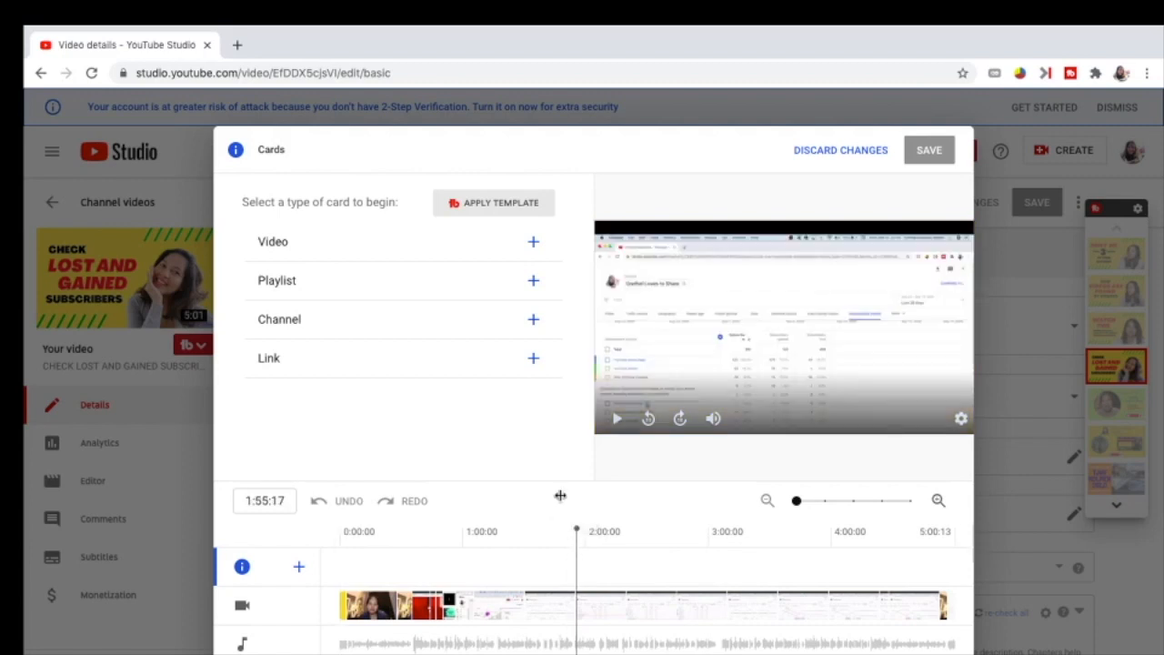
{"action": "mouse_move", "coordinate": [533, 241]}
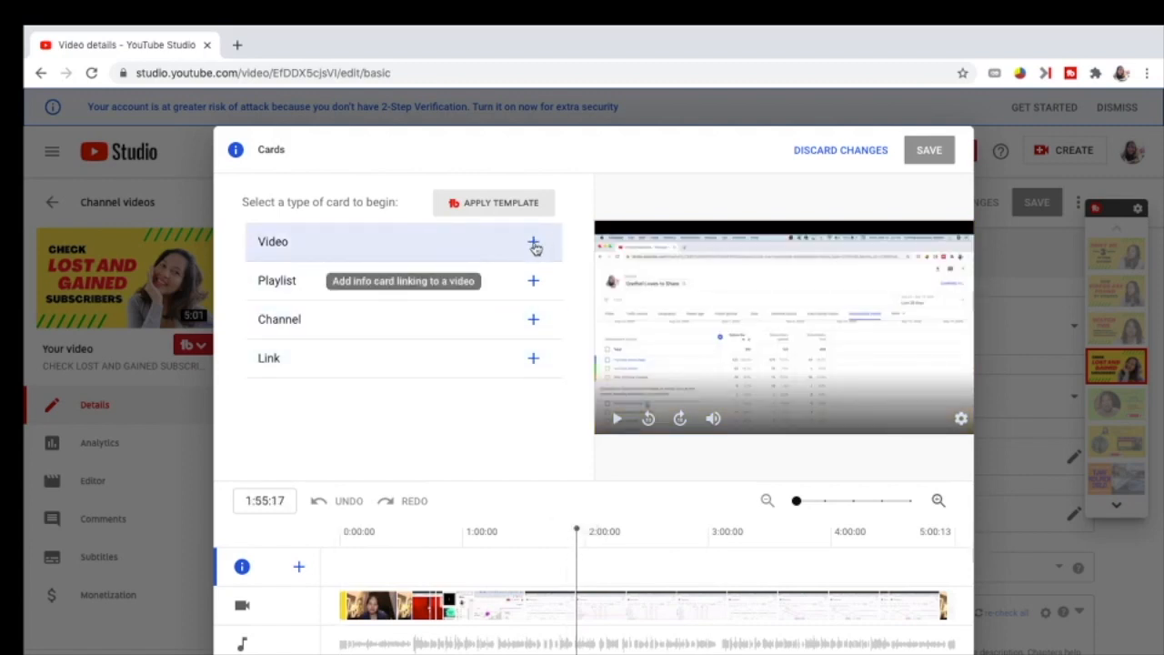
{"action": "mouse_move", "coordinate": [536, 319]}
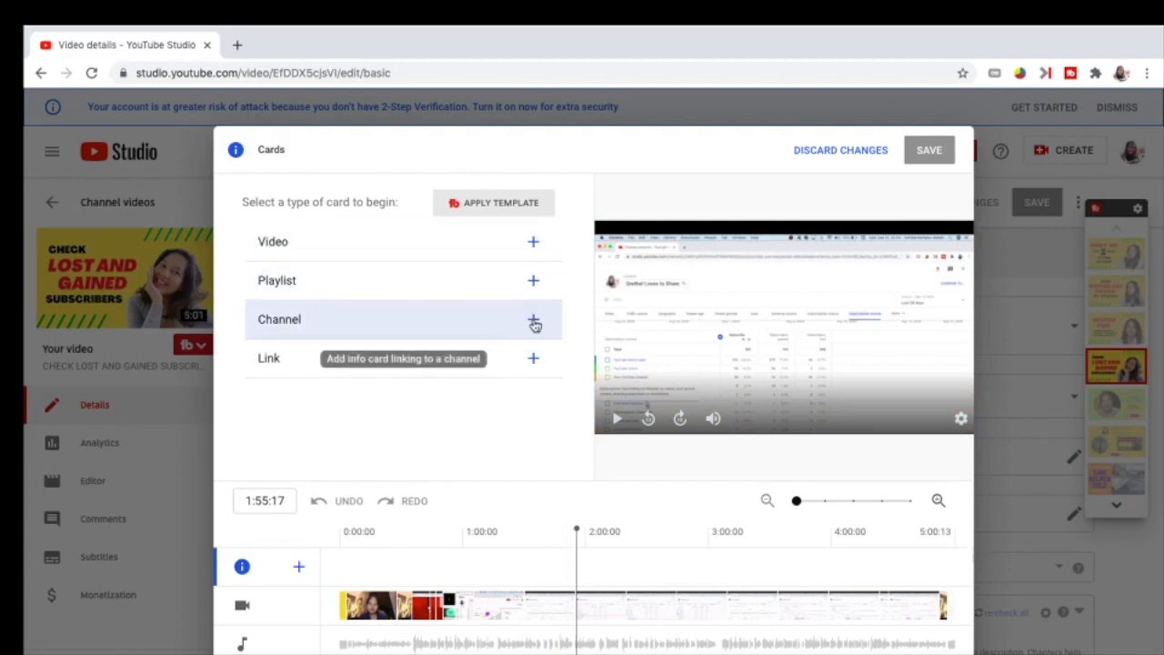
{"action": "mouse_move", "coordinate": [534, 241]}
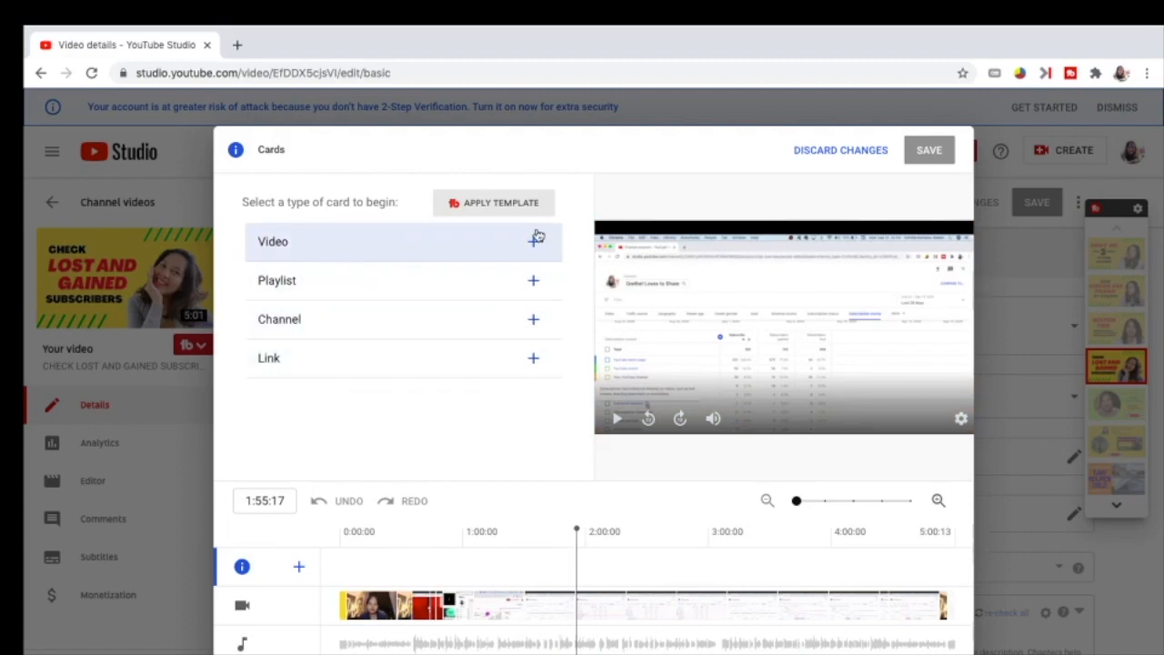
{"action": "mouse_move", "coordinate": [534, 241]}
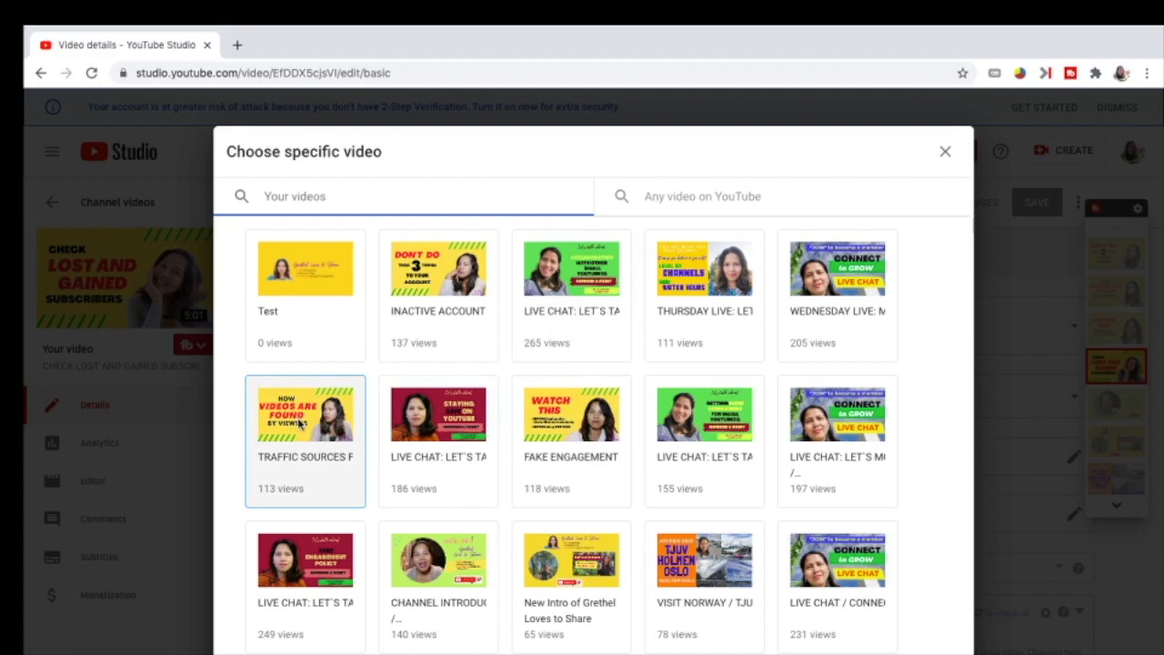
Link the 1:55:17 card to 'Traffic Sources for YouTube Videos' and save it.
{"action": "left_click", "coordinate": [305, 414]}
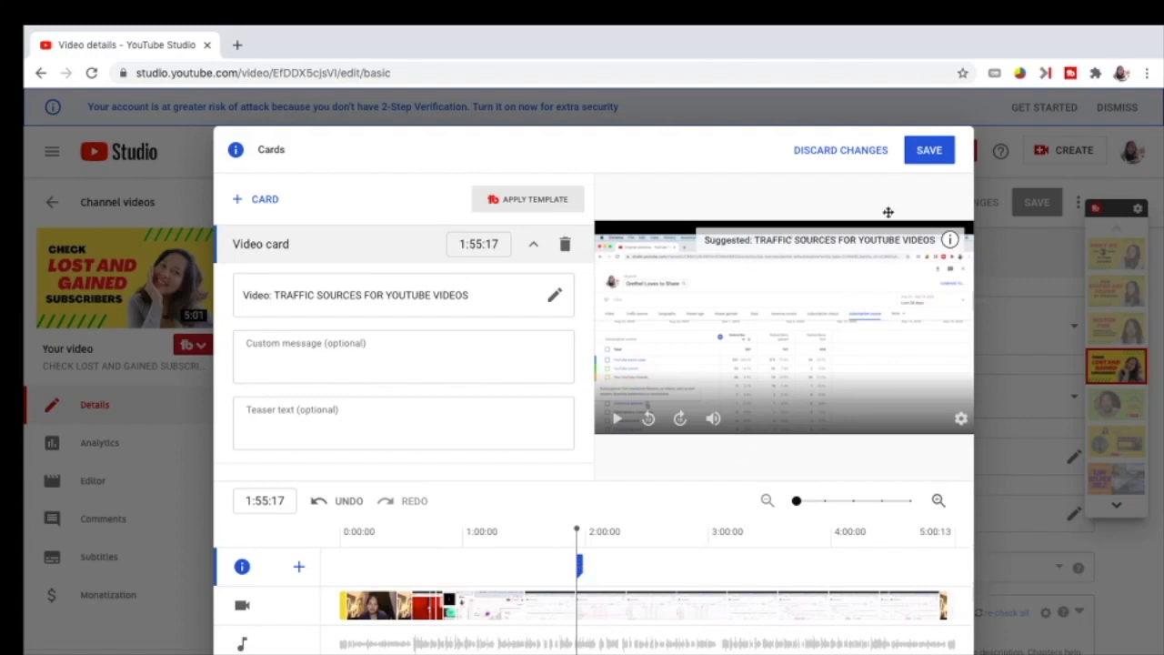
{"action": "left_click", "coordinate": [928, 150]}
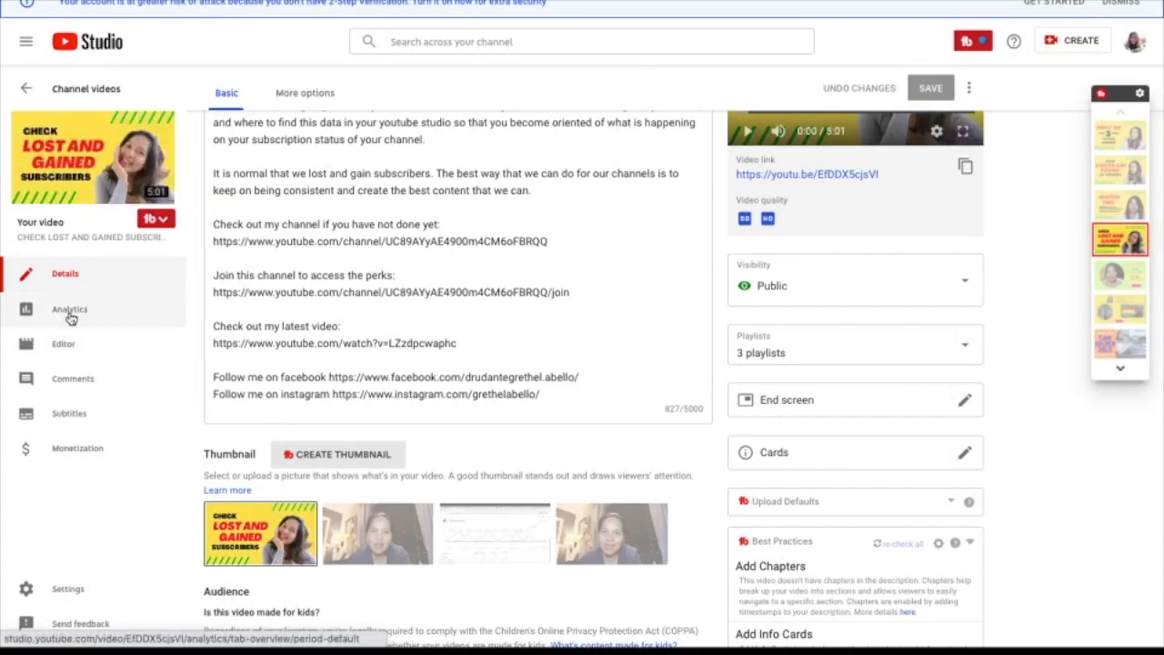
Return to the video's Engagement analytics and open the full audience retention report.
{"action": "left_click", "coordinate": [69, 308]}
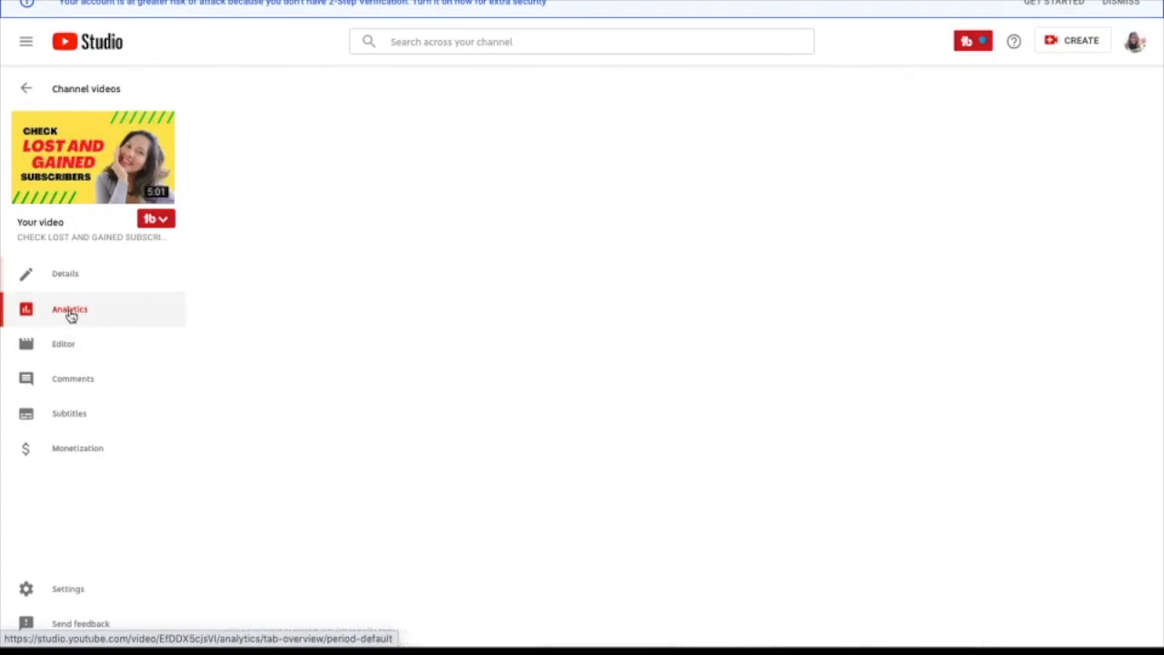
{"action": "left_click", "coordinate": [69, 309]}
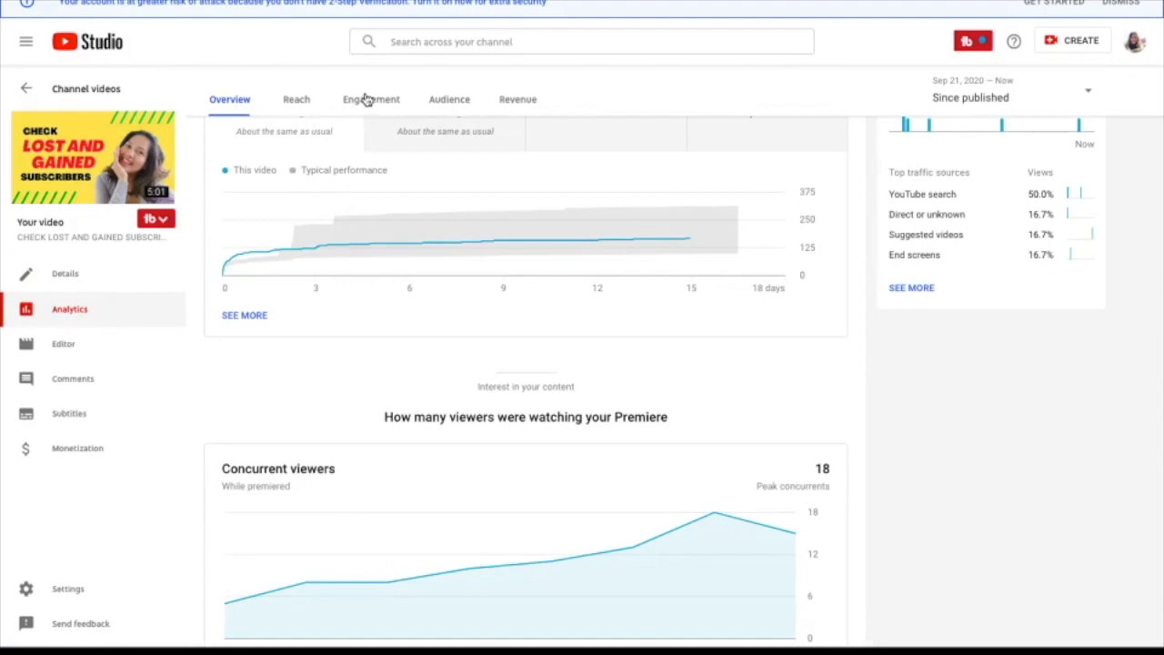
{"action": "left_click", "coordinate": [370, 99]}
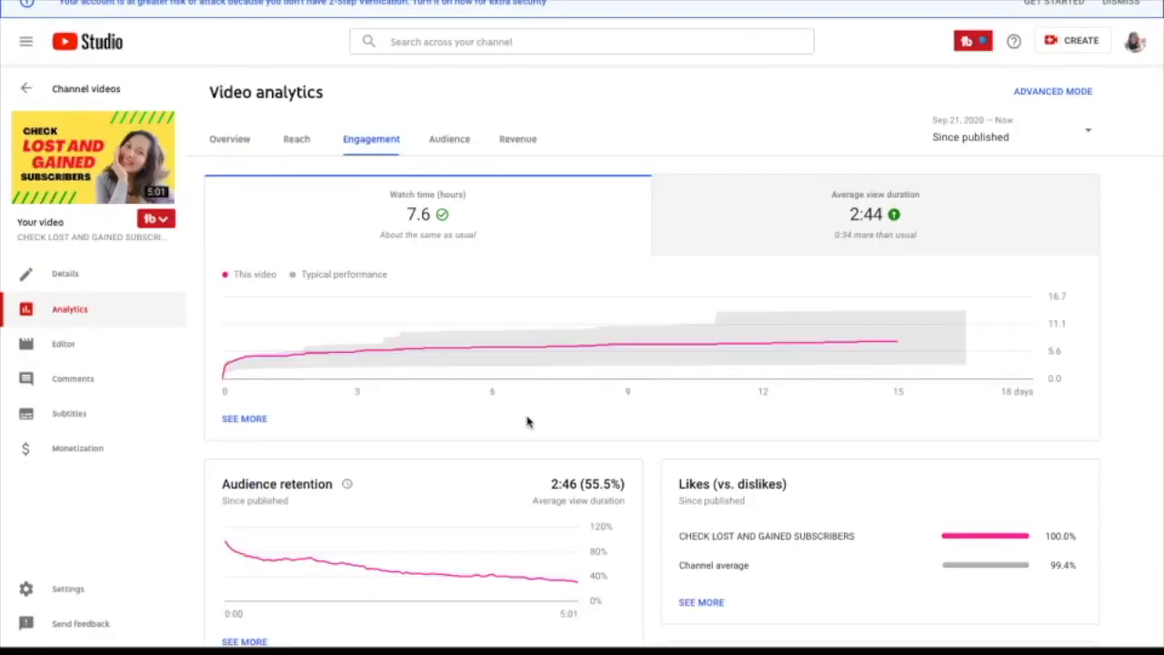
{"action": "scroll", "scroll_direction": "down", "scroll_amount": 3}
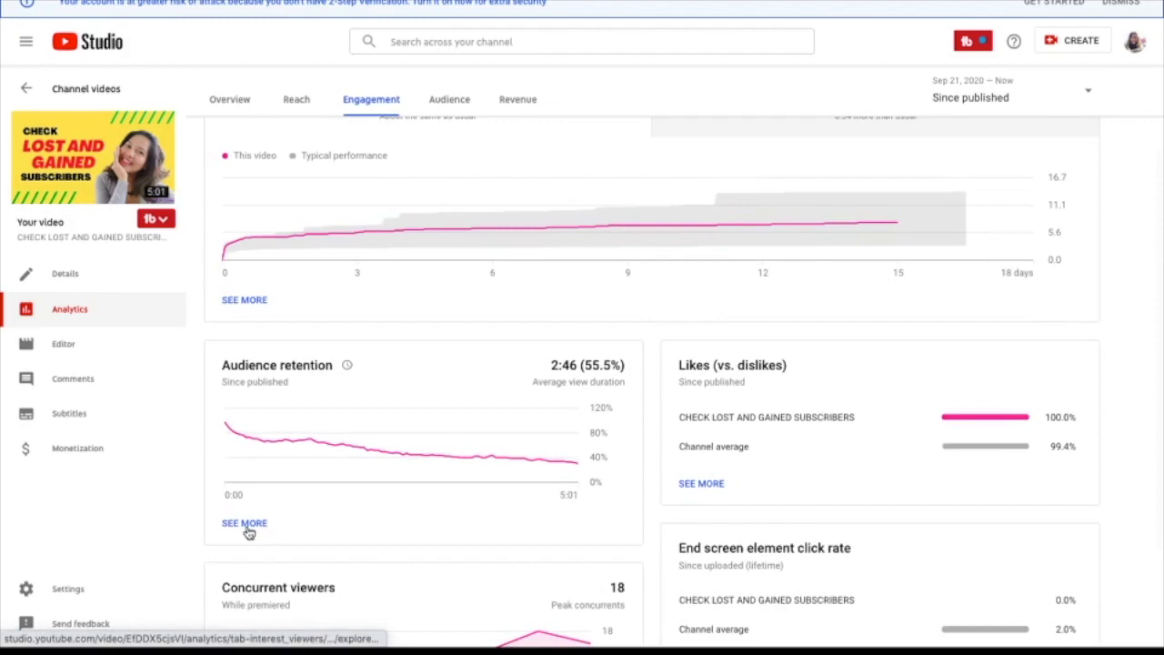
{"action": "left_click", "coordinate": [244, 522]}
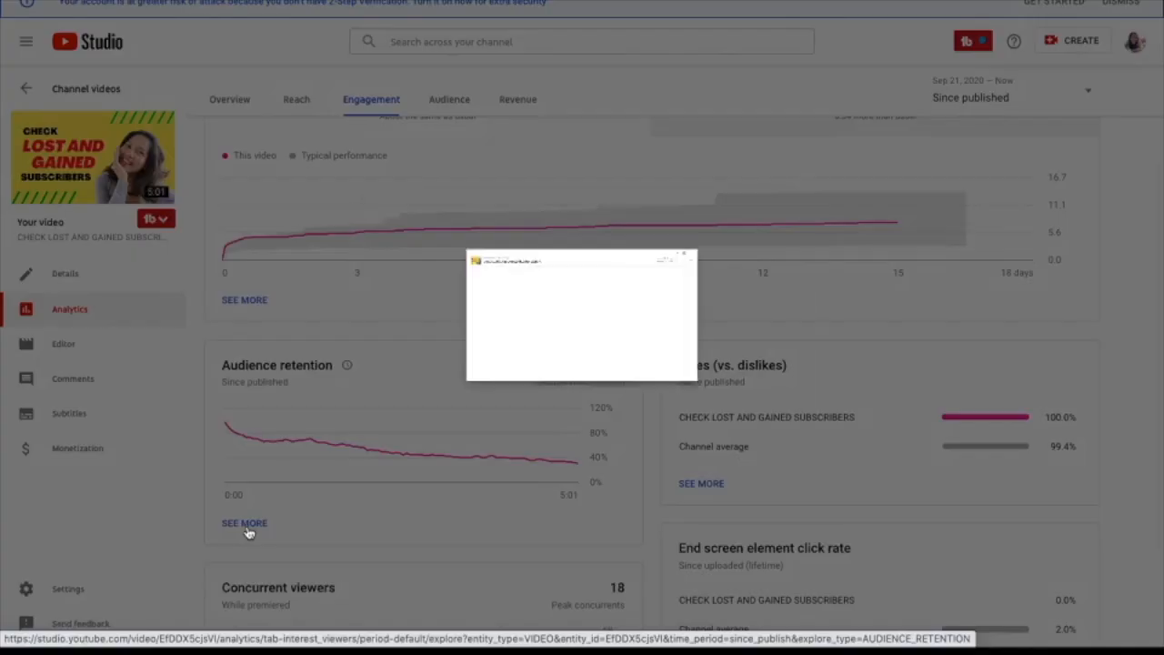
{"action": "left_click", "coordinate": [244, 523]}
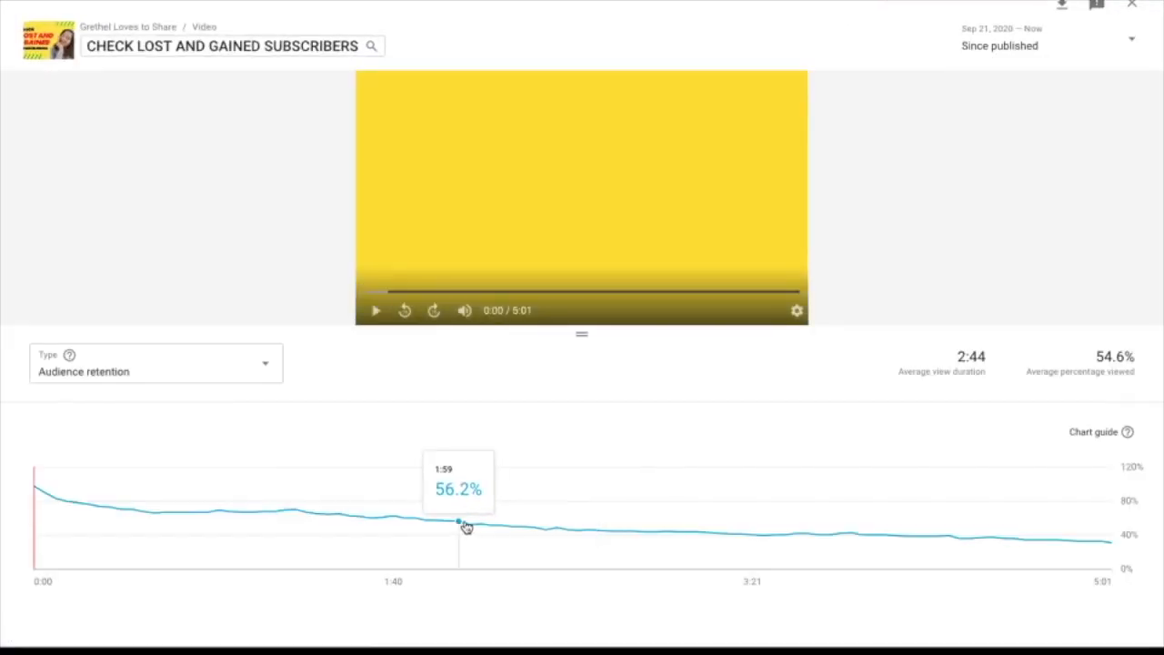
{"action": "mouse_move", "coordinate": [474, 530]}
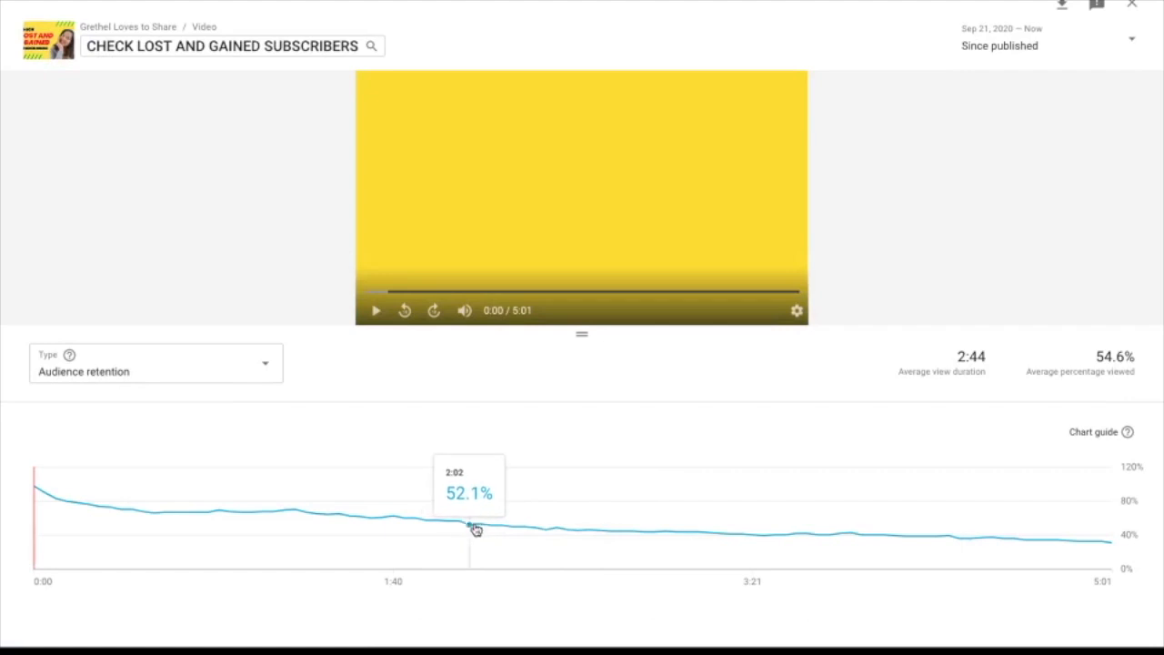
{"action": "mouse_move", "coordinate": [653, 537]}
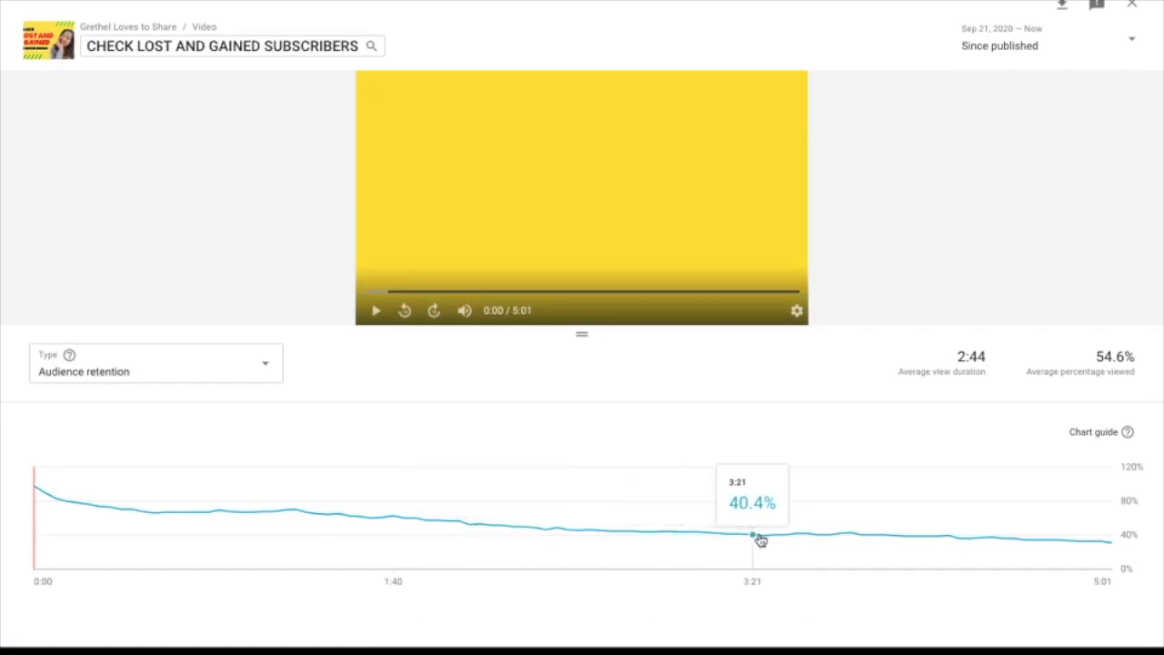
{"action": "mouse_move", "coordinate": [841, 535]}
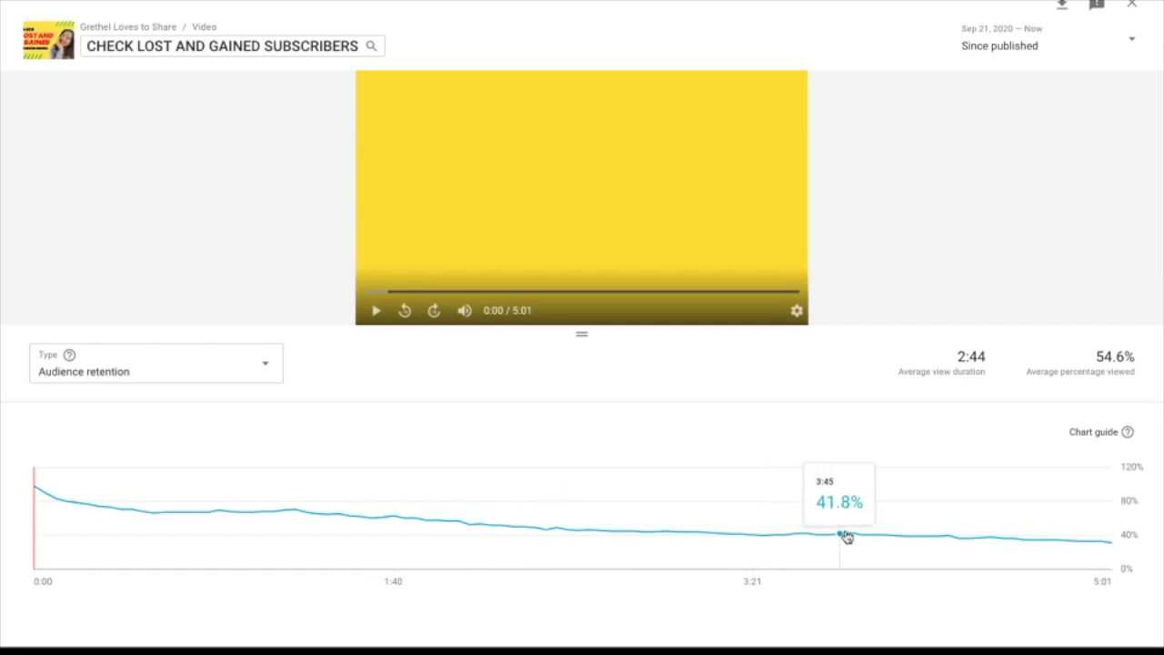
{"action": "mouse_move", "coordinate": [852, 537]}
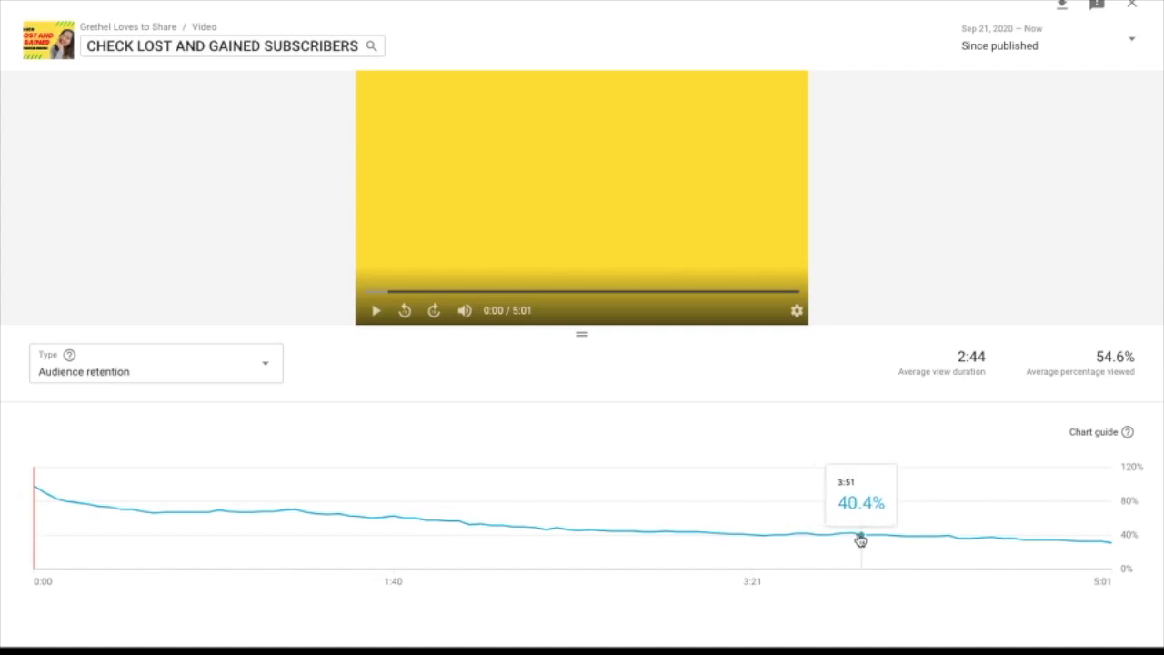
{"action": "mouse_move", "coordinate": [957, 543]}
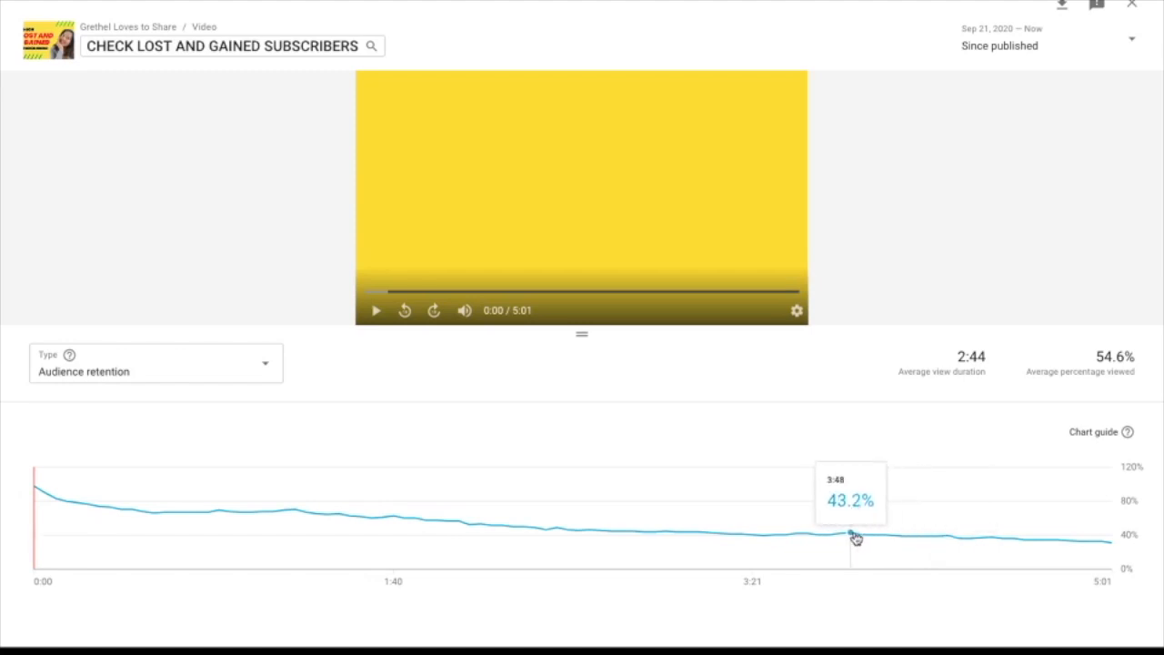
{"action": "mouse_move", "coordinate": [852, 536]}
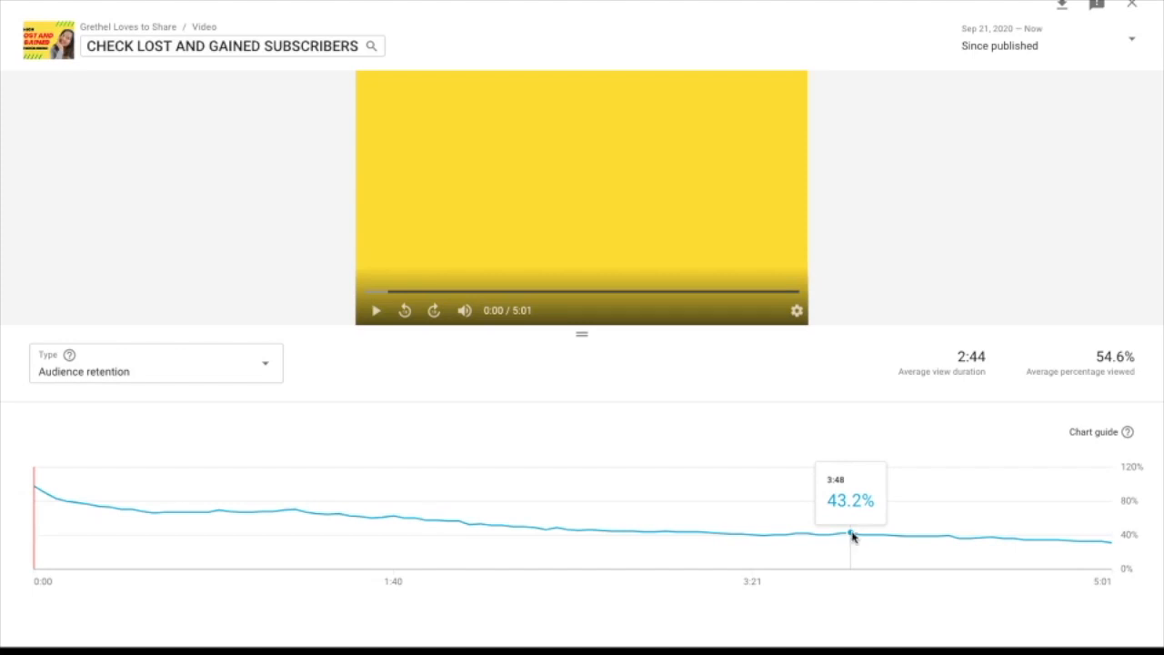
{"action": "mouse_move", "coordinate": [855, 539]}
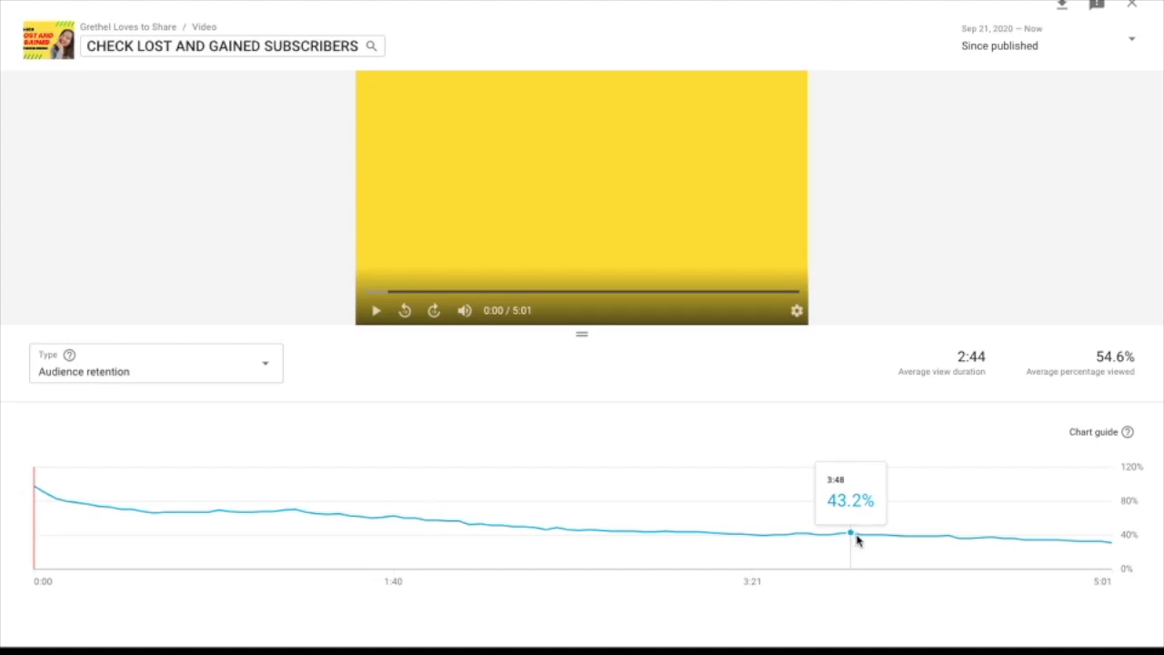
{"action": "mouse_move", "coordinate": [852, 538]}
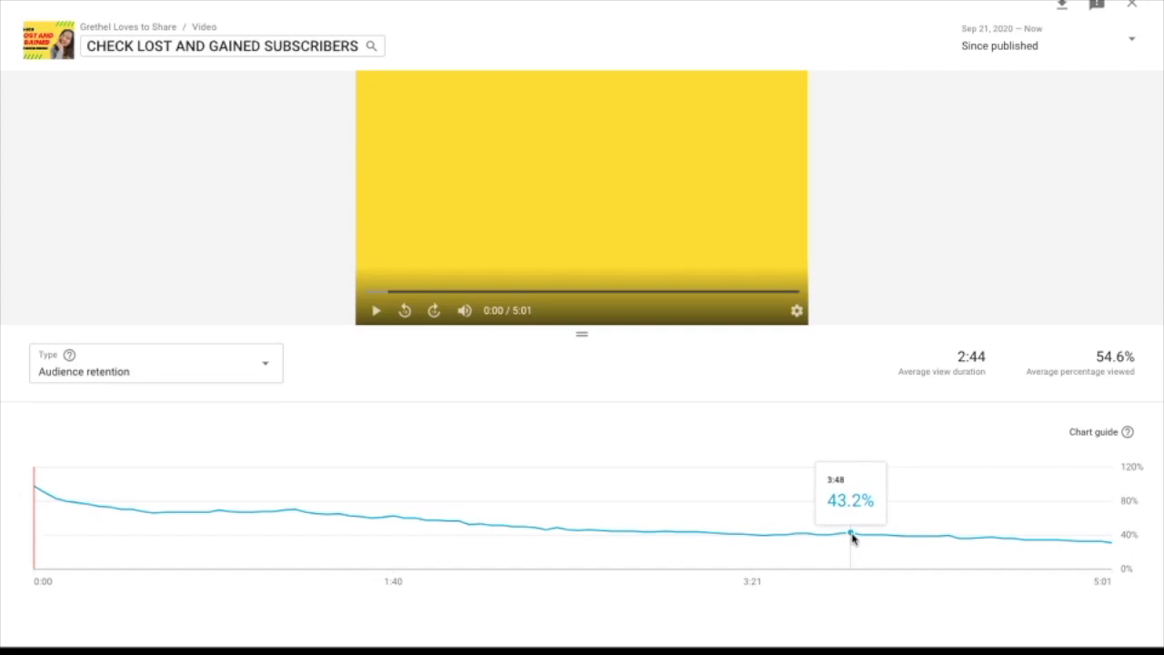
{"action": "mouse_move", "coordinate": [857, 537]}
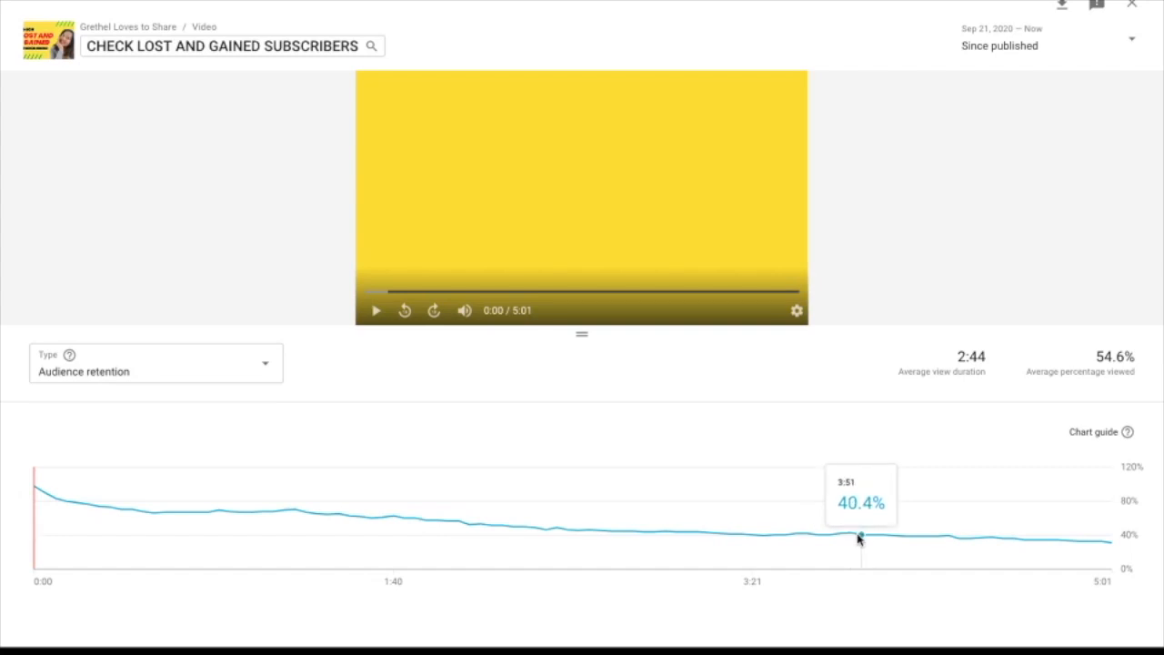
{"action": "mouse_move", "coordinate": [851, 532]}
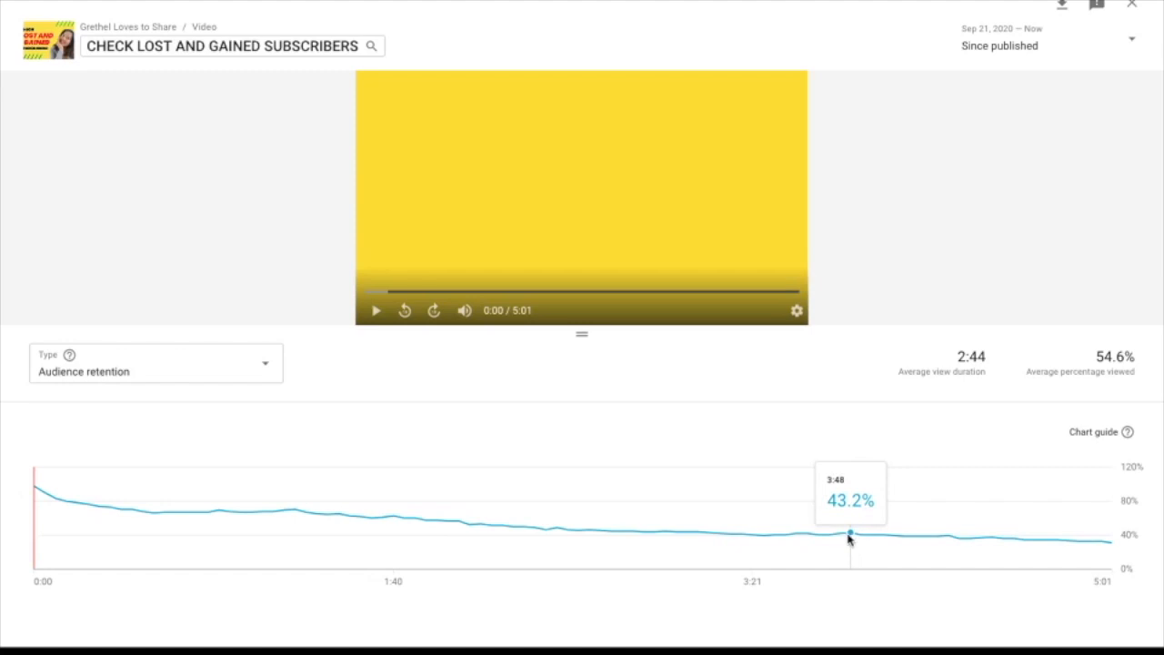
{"action": "mouse_move", "coordinate": [839, 534]}
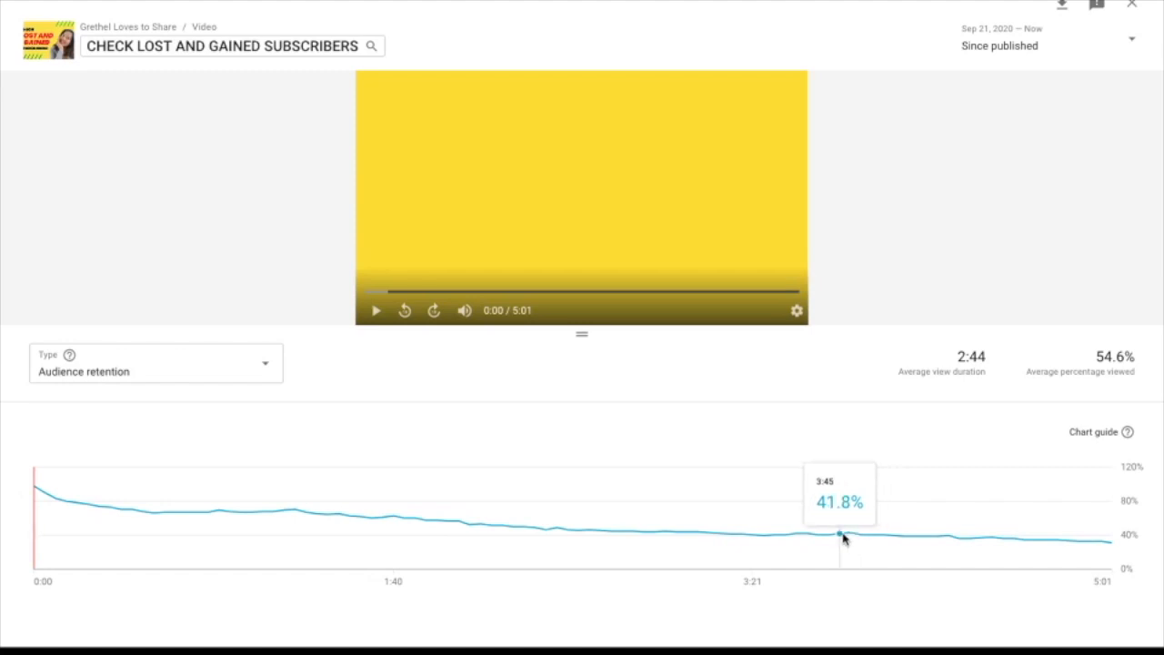
{"action": "mouse_move", "coordinate": [1132, 7]}
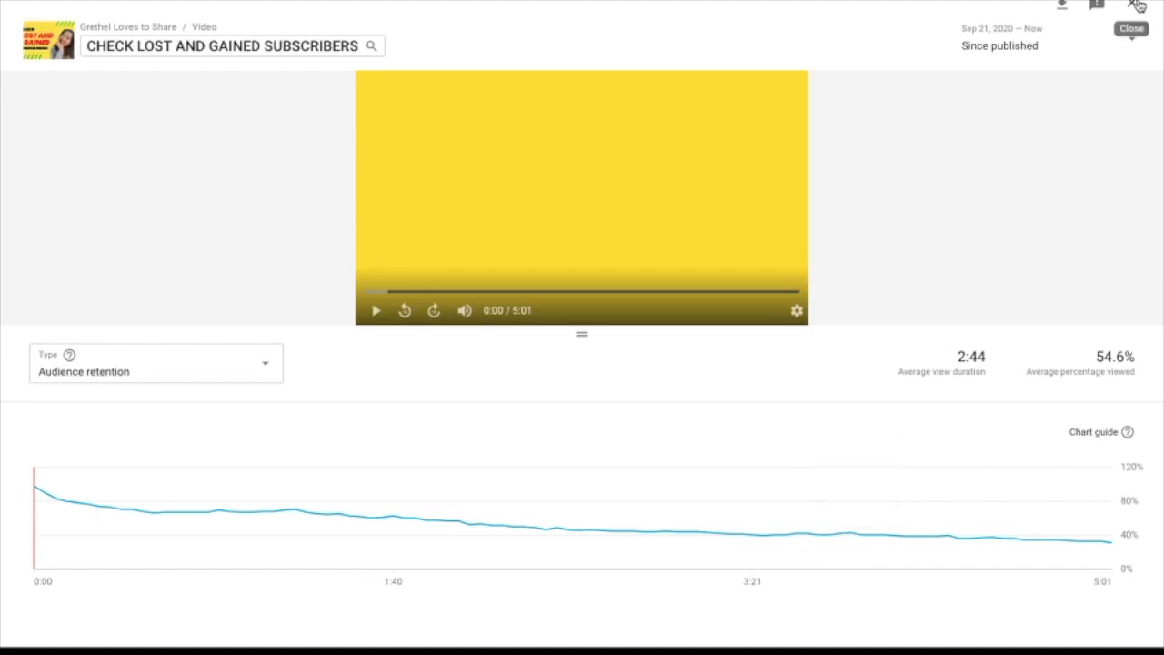
Close the retention chart and return to the video's Details page.
{"action": "left_click", "coordinate": [1131, 28]}
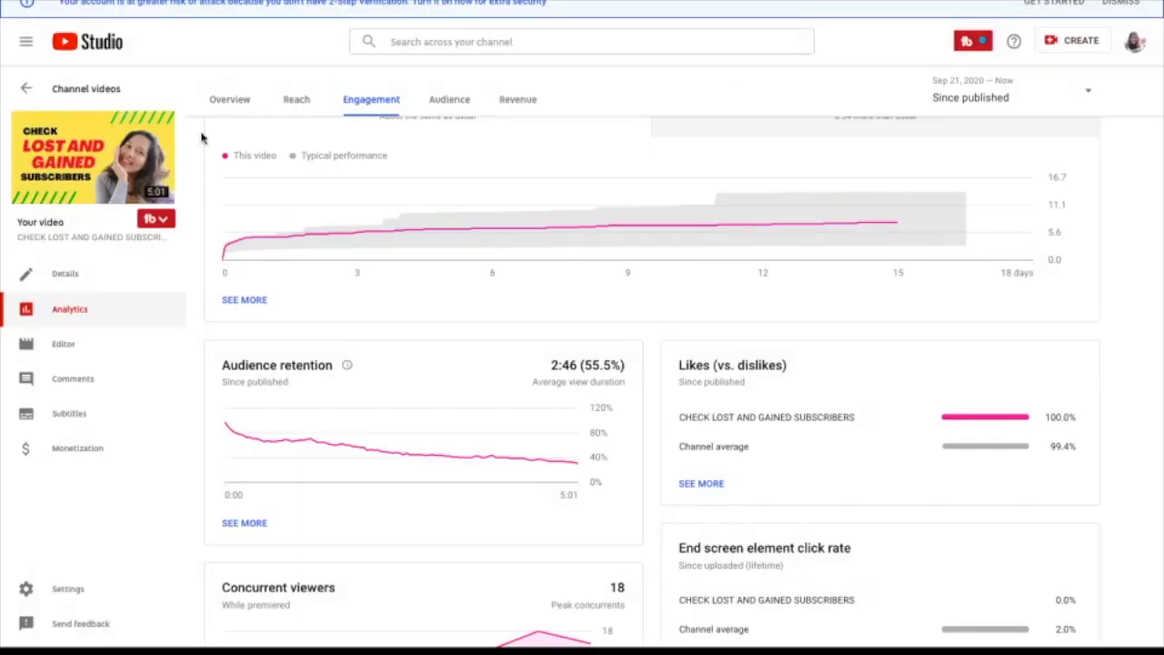
{"action": "mouse_move", "coordinate": [65, 274]}
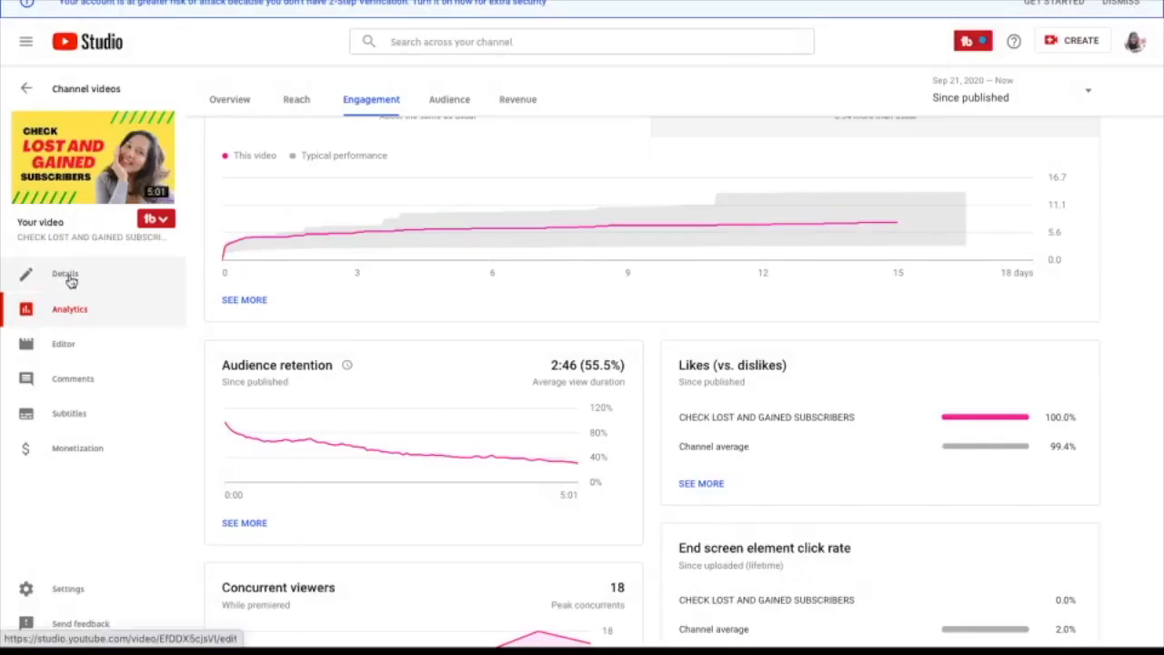
{"action": "left_click", "coordinate": [65, 273]}
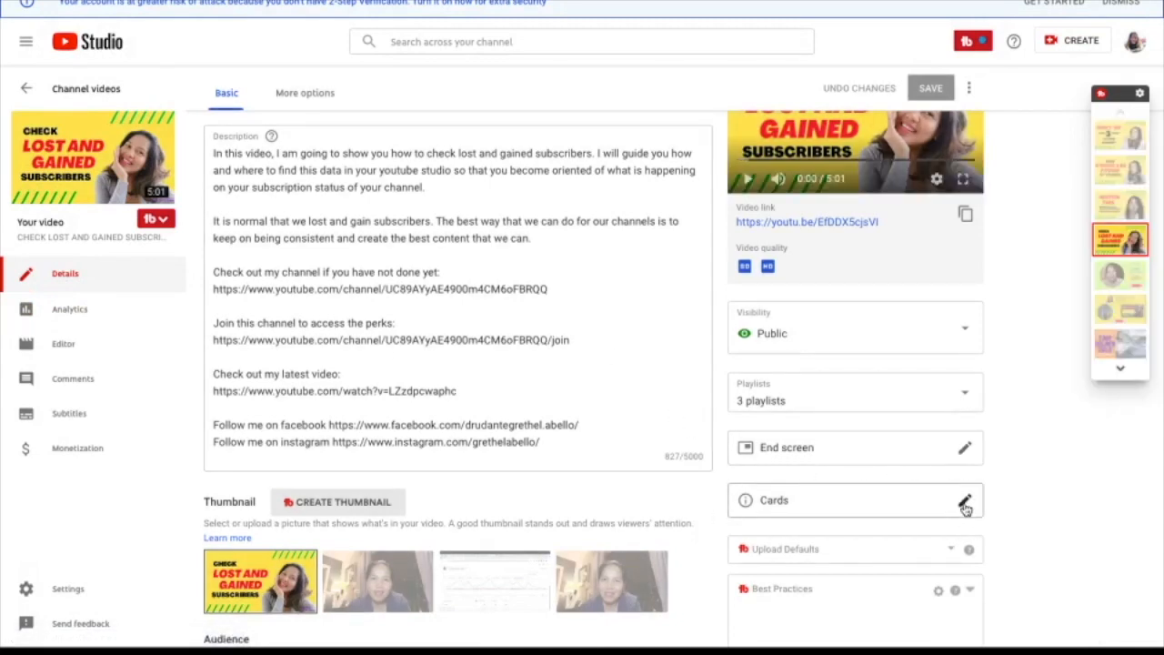
Open the Cards editor and move the timeline playhead to 3:45:11.
{"action": "left_click", "coordinate": [964, 499]}
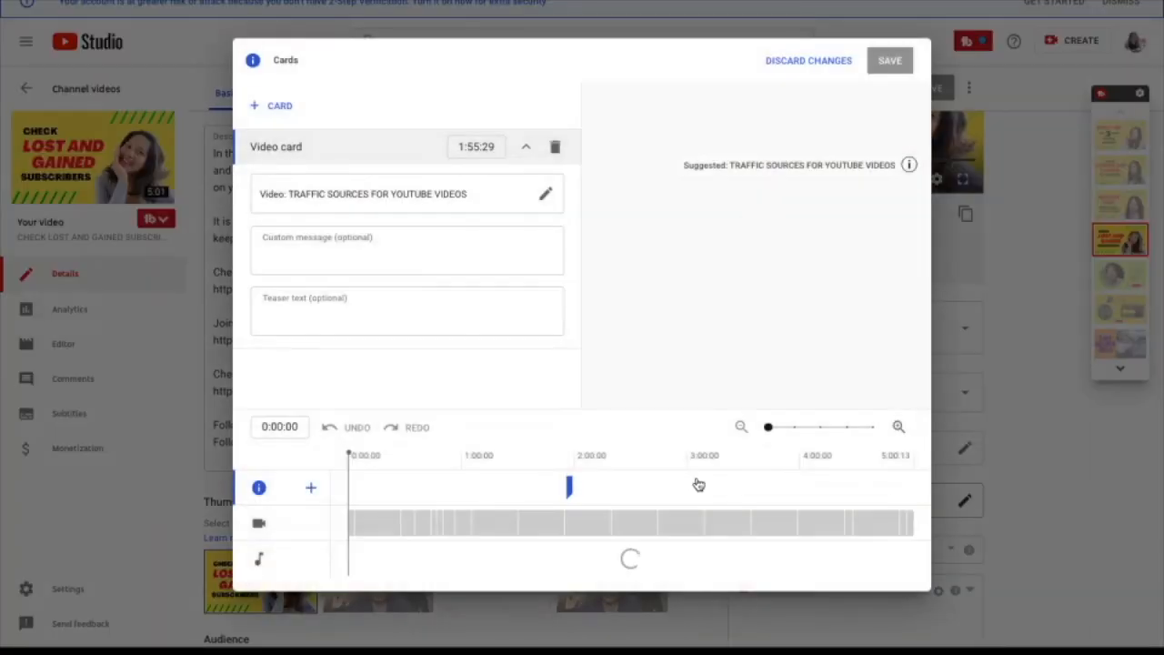
{"action": "mouse_move", "coordinate": [767, 500]}
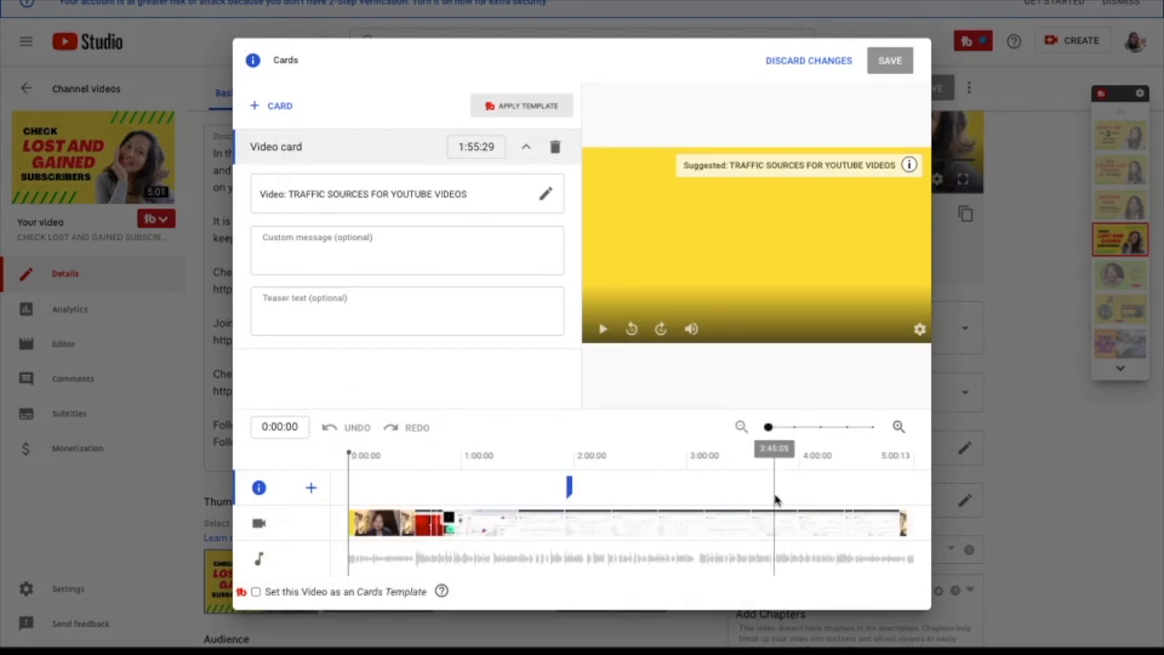
{"action": "left_click", "coordinate": [773, 493]}
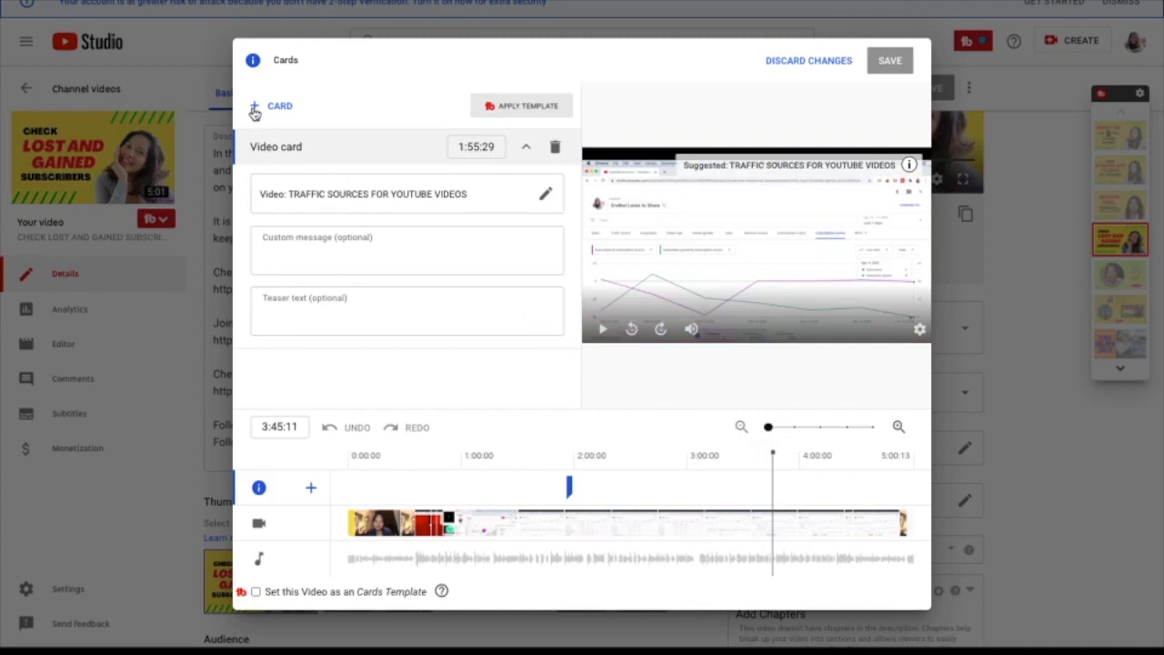
Add a playlist card at 3:45:11 linking 'YouTube Thoughts' and save both cards.
{"action": "left_click", "coordinate": [271, 106]}
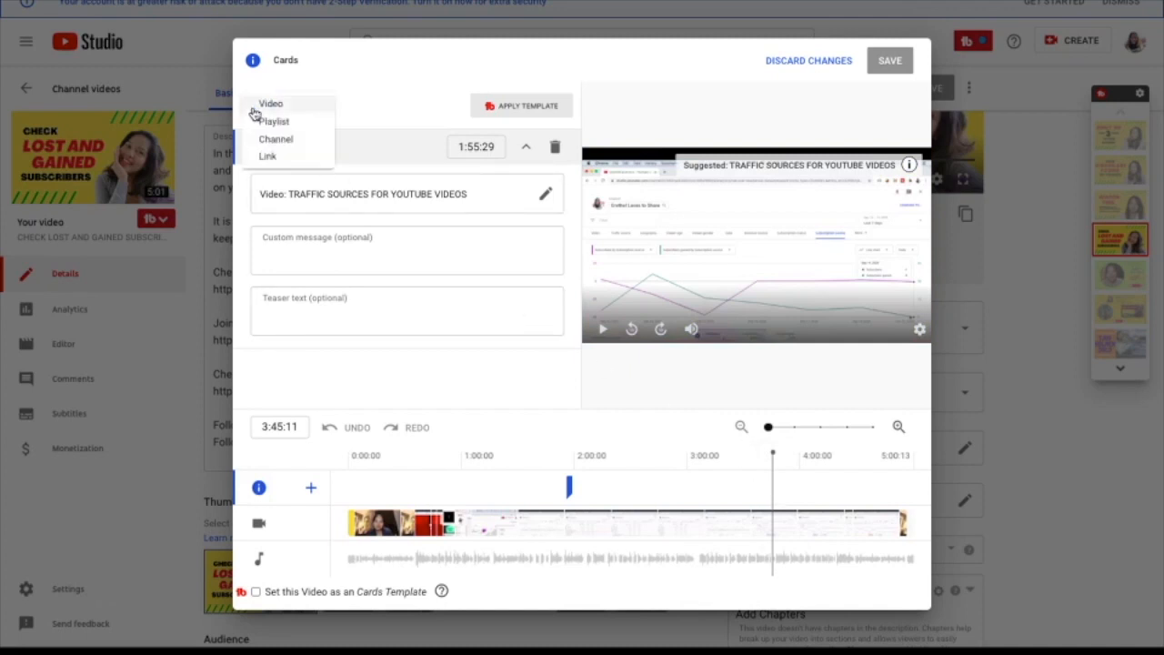
{"action": "mouse_move", "coordinate": [274, 121]}
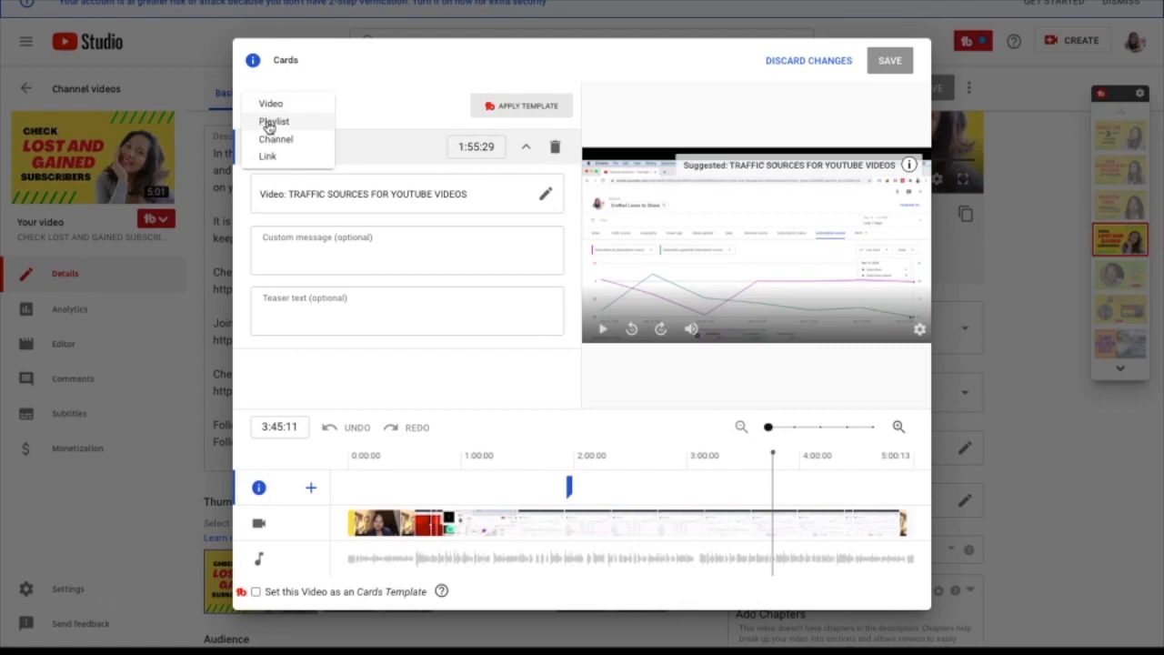
{"action": "left_click", "coordinate": [274, 121]}
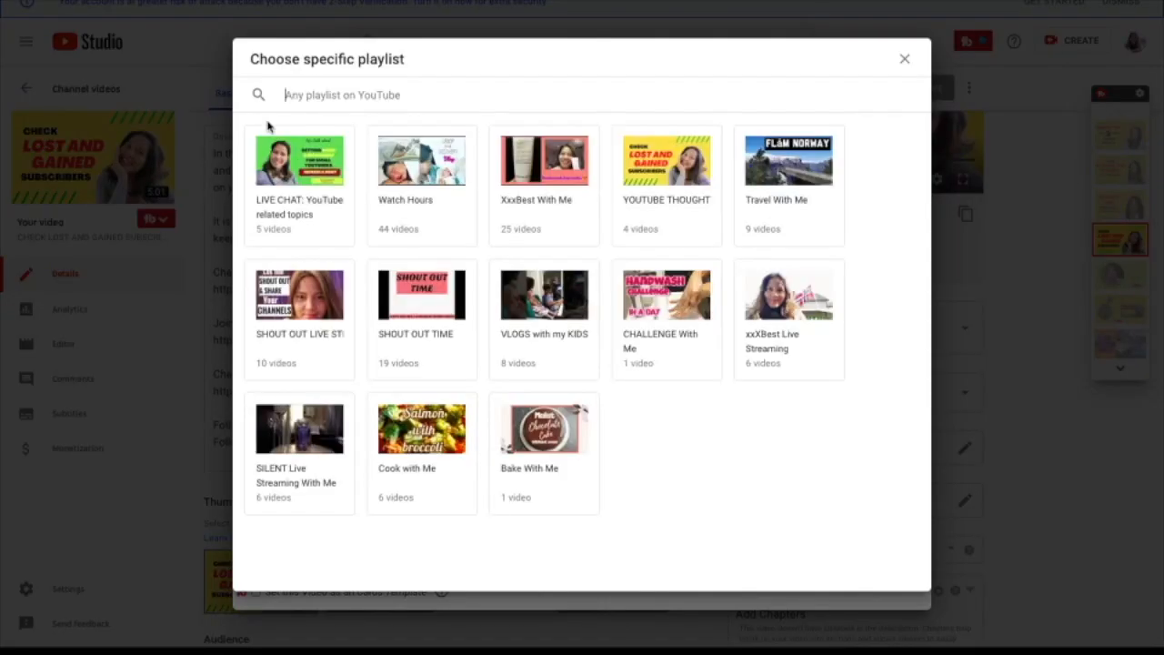
{"action": "left_click", "coordinate": [667, 161]}
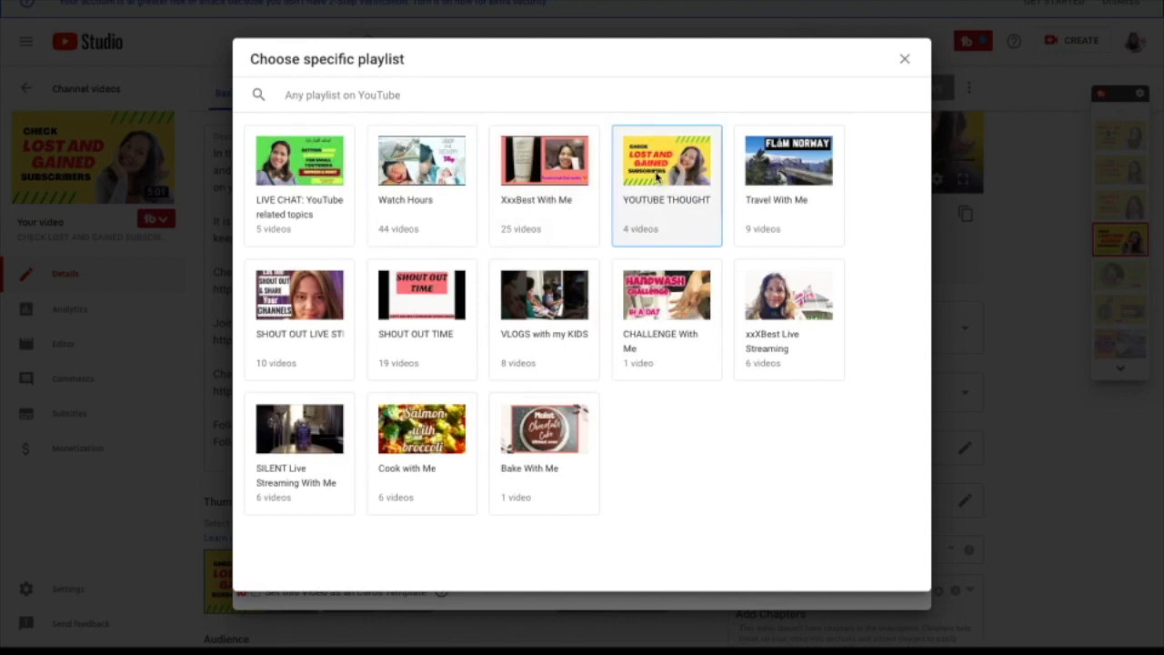
{"action": "left_click", "coordinate": [666, 164]}
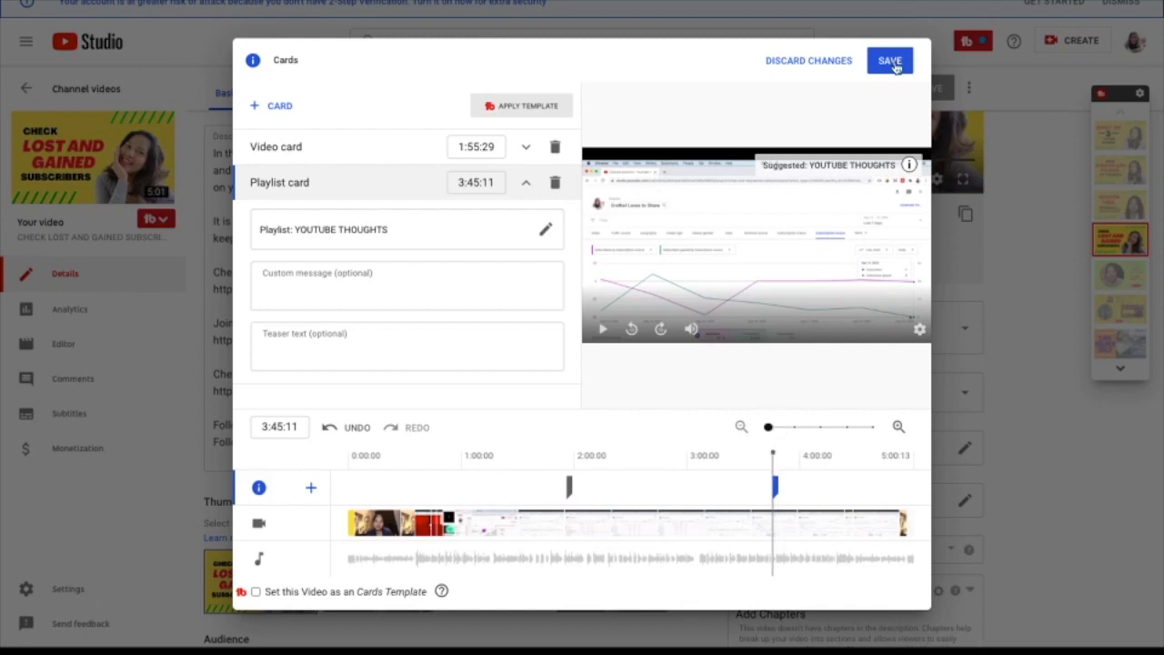
{"action": "left_click", "coordinate": [890, 60]}
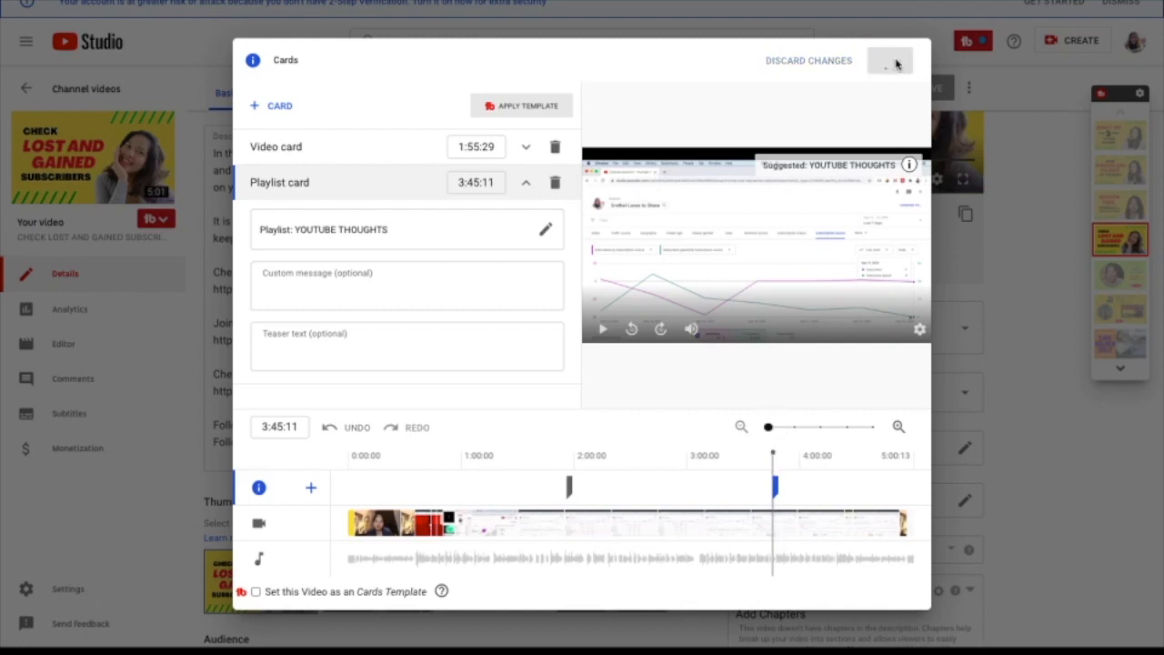
{"action": "left_click", "coordinate": [890, 60]}
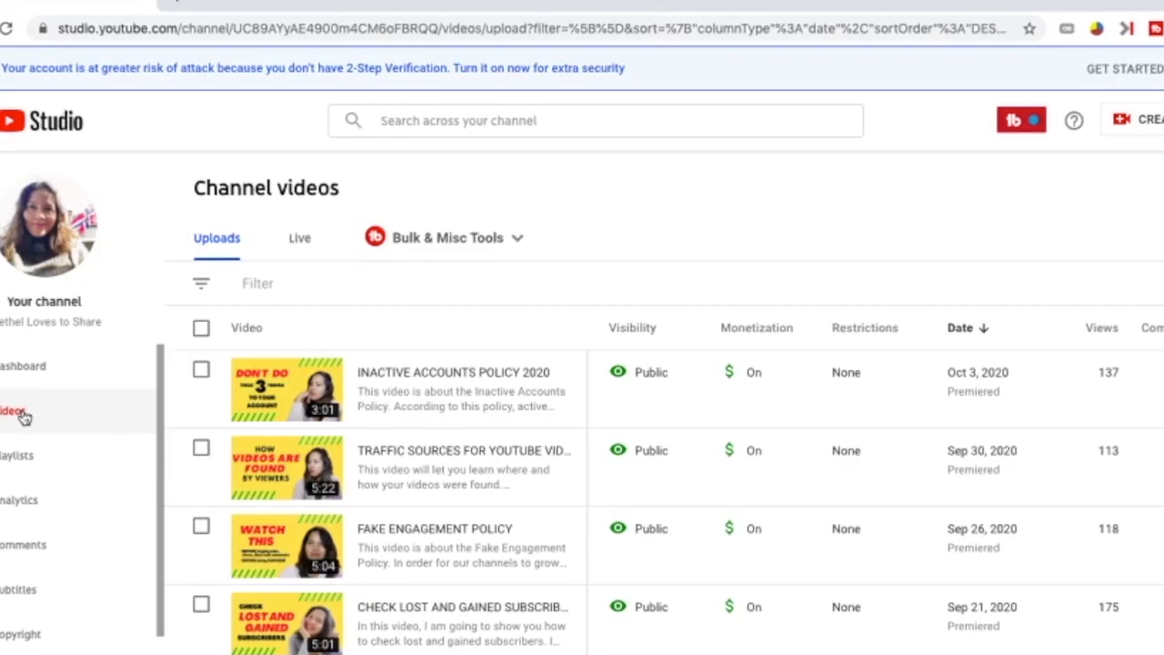
Open 'Check Lost and Gained Subscribers' from the channel's uploaded videos list.
{"action": "left_click", "coordinate": [287, 623]}
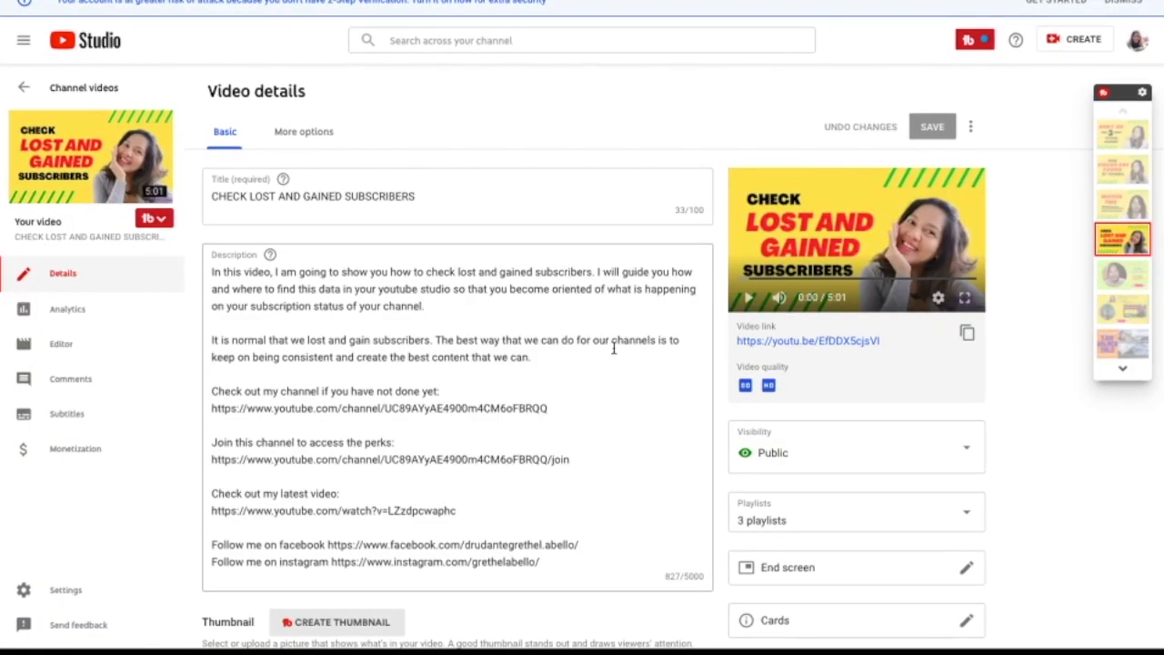